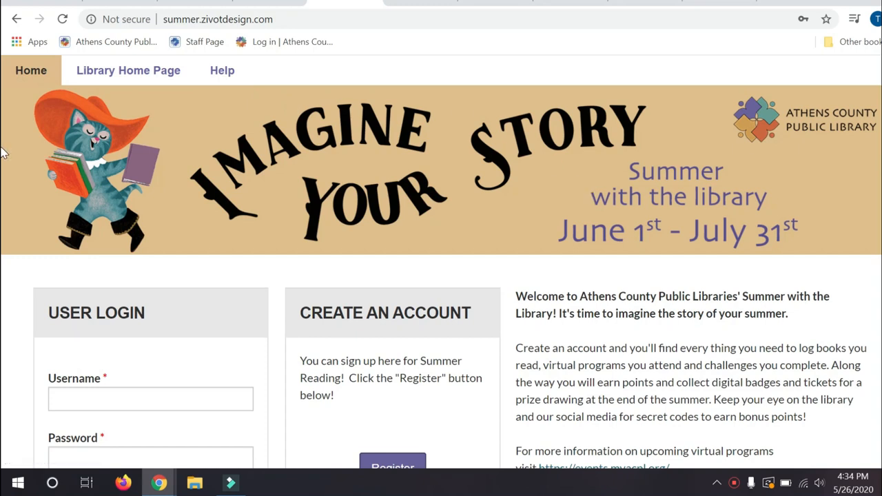
# Start registering a new account via the Register button under Create an Account.
pyautogui.scroll(-3)
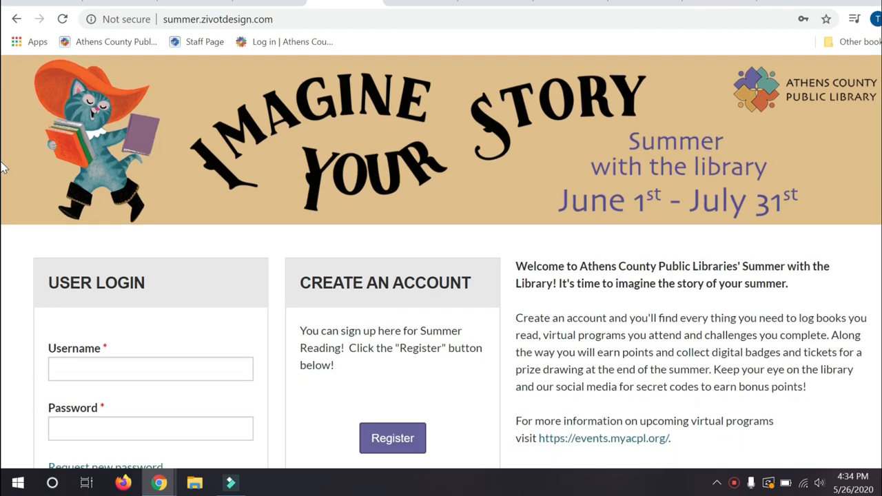
pyautogui.scroll(-3)
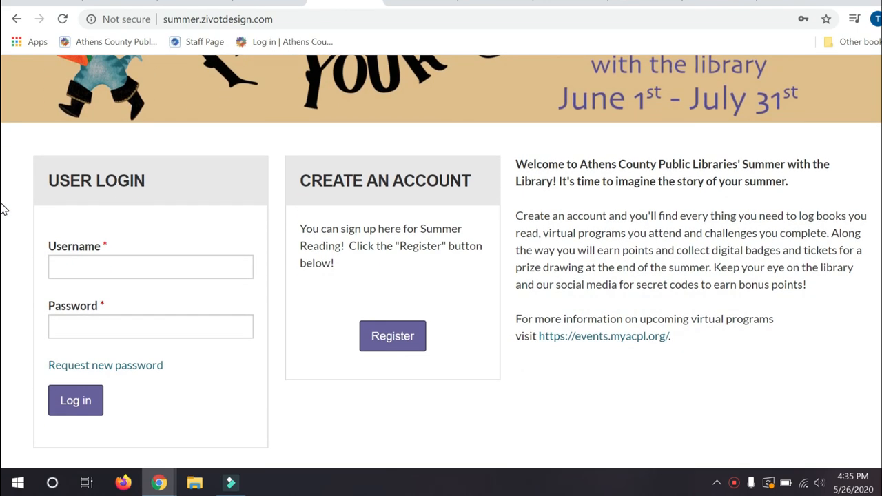
pyautogui.scroll(-3)
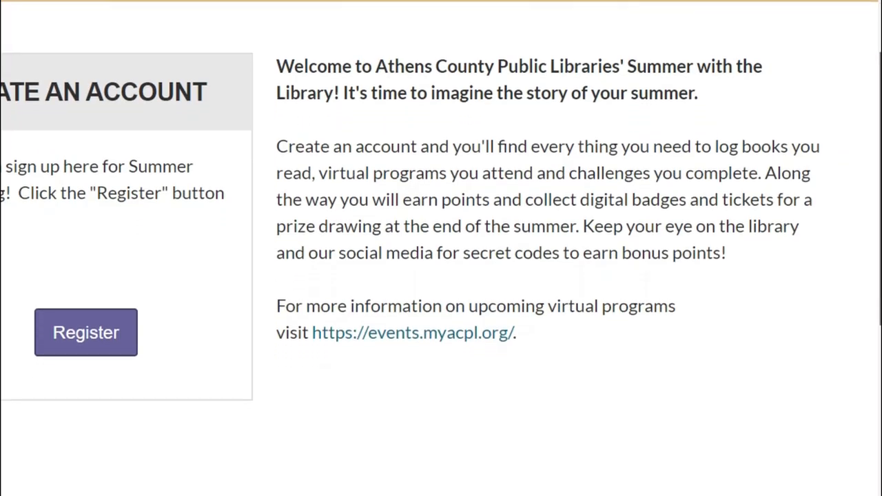
pyautogui.scroll(-3)
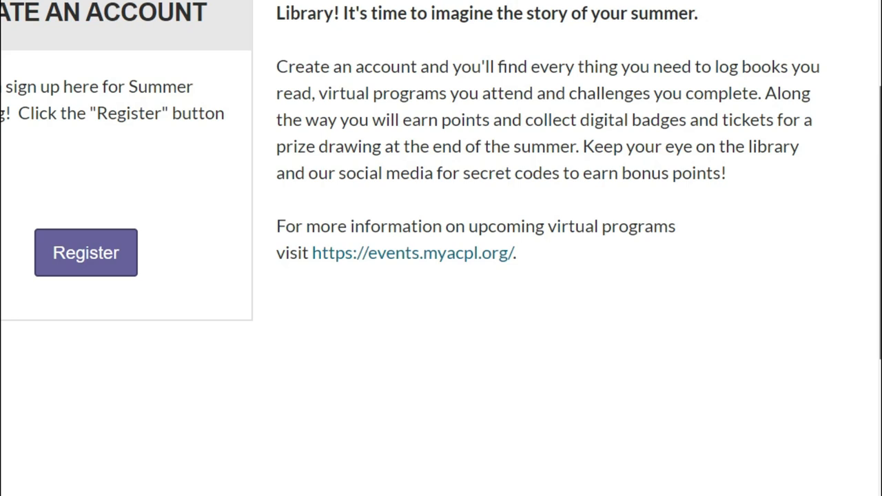
pyautogui.moveTo(639, 319)
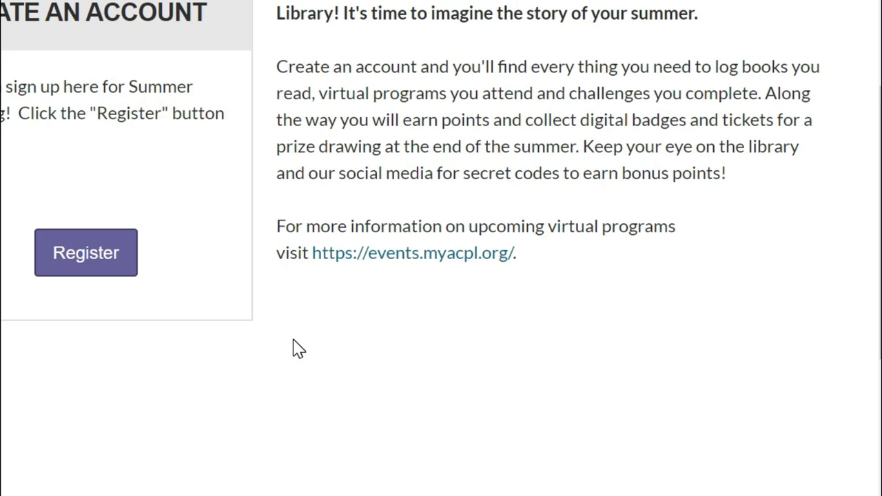
pyautogui.moveTo(157, 306)
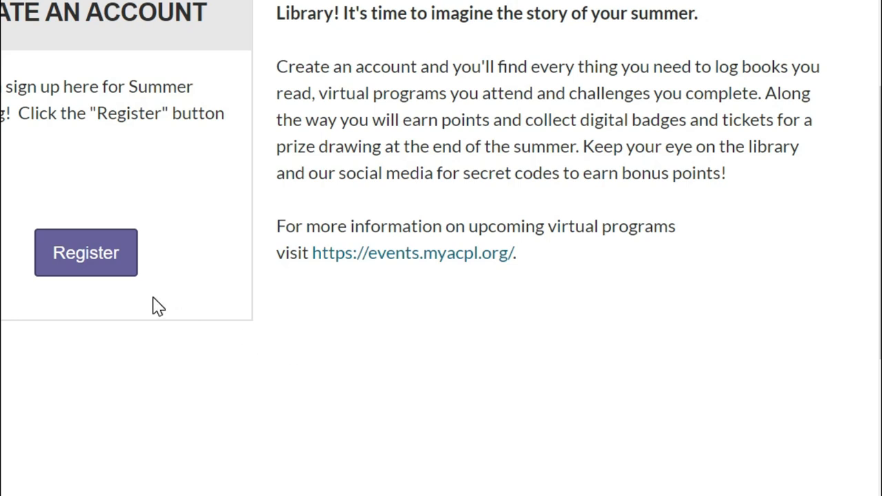
pyautogui.moveTo(72, 270)
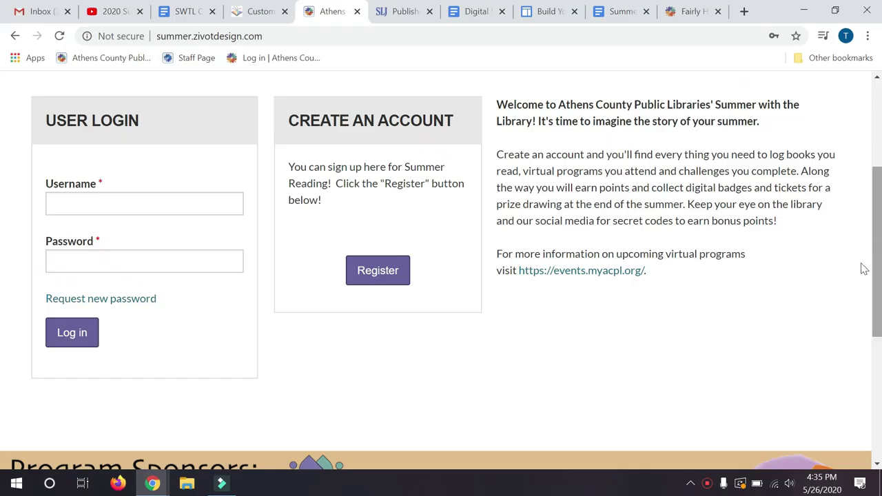
pyautogui.moveTo(438, 312)
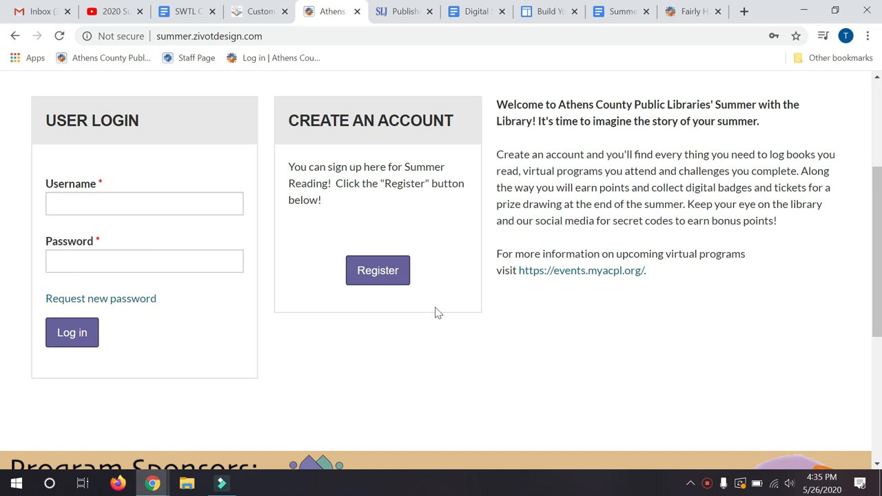
pyautogui.moveTo(369, 278)
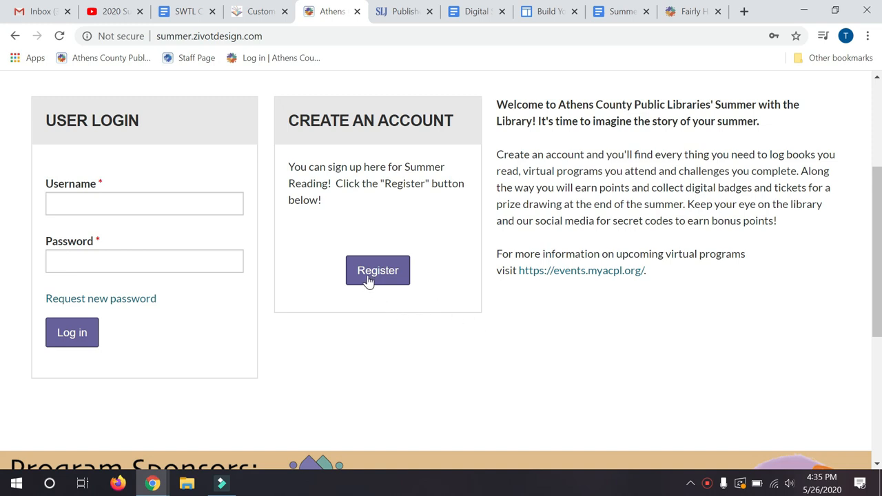
pyautogui.click(378, 270)
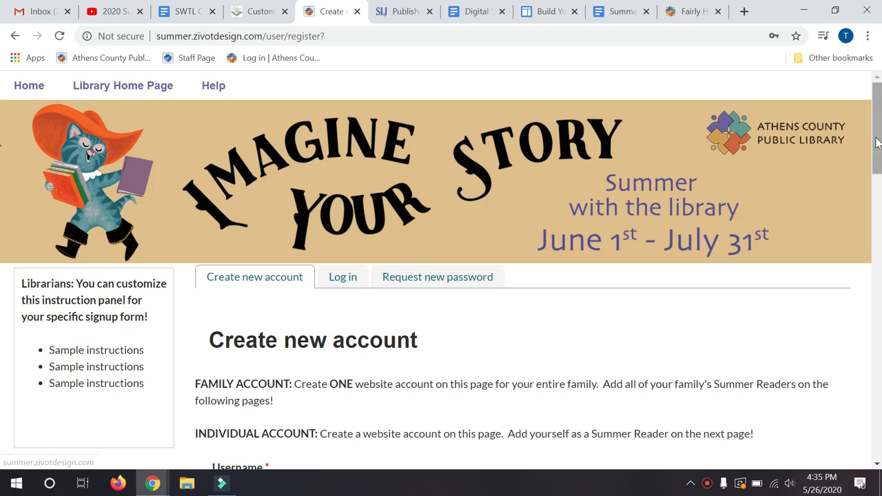
pyautogui.scroll(-3)
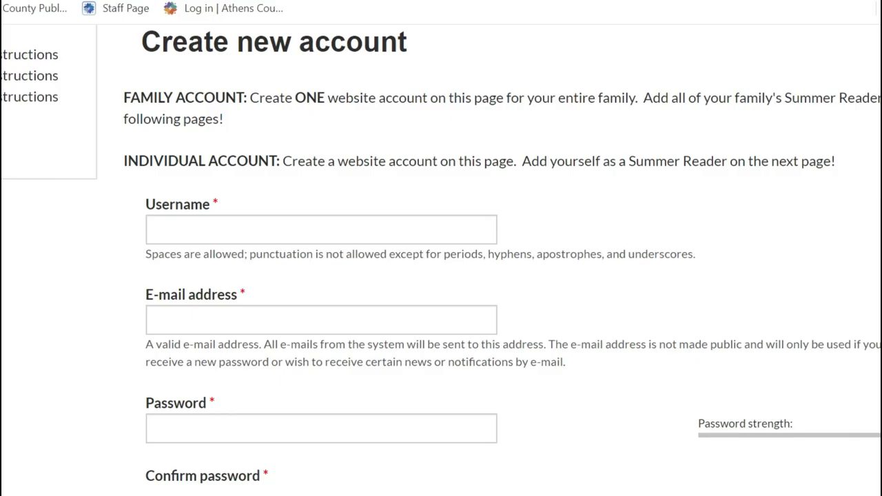
pyautogui.moveTo(797, 140)
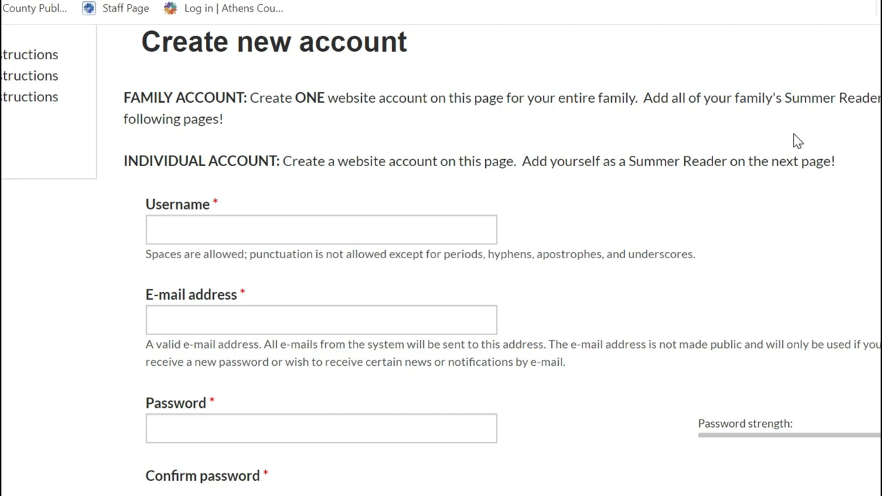
pyautogui.moveTo(257, 139)
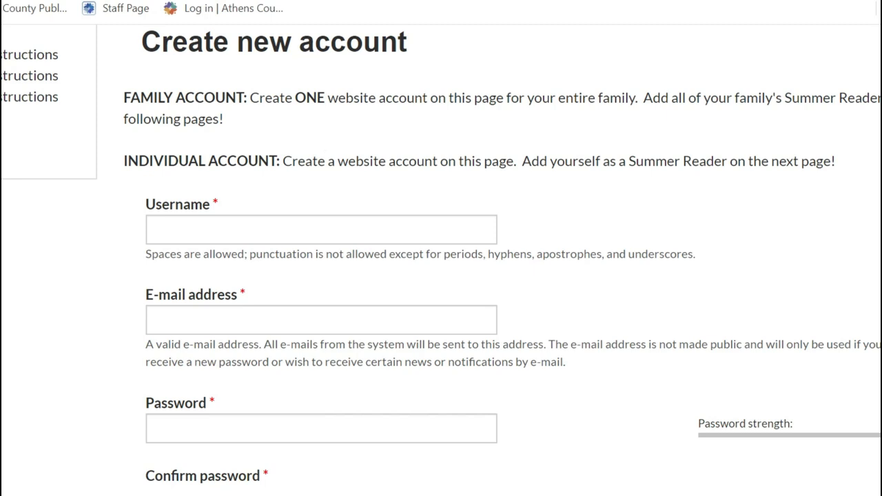
pyautogui.moveTo(220, 115)
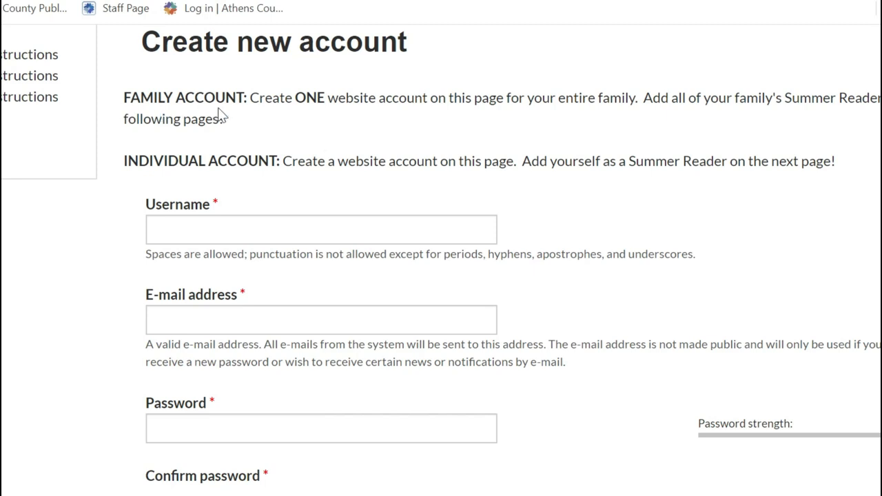
pyautogui.moveTo(178, 116)
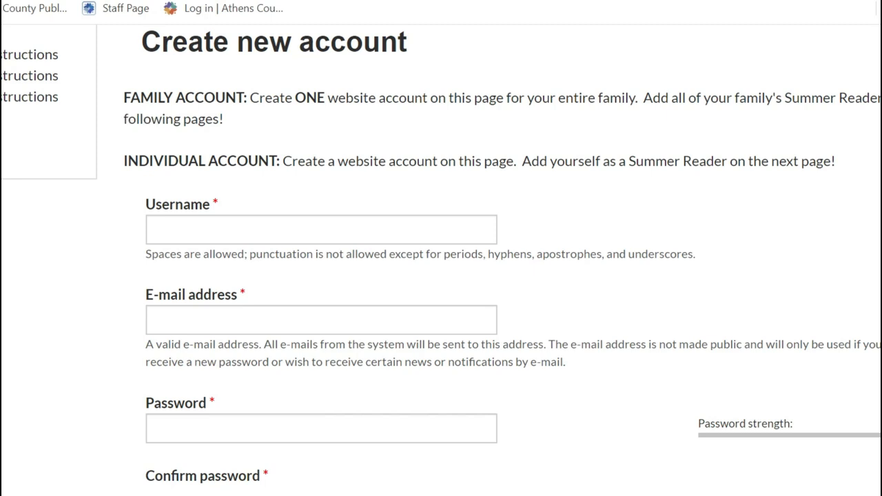
pyautogui.moveTo(248, 118)
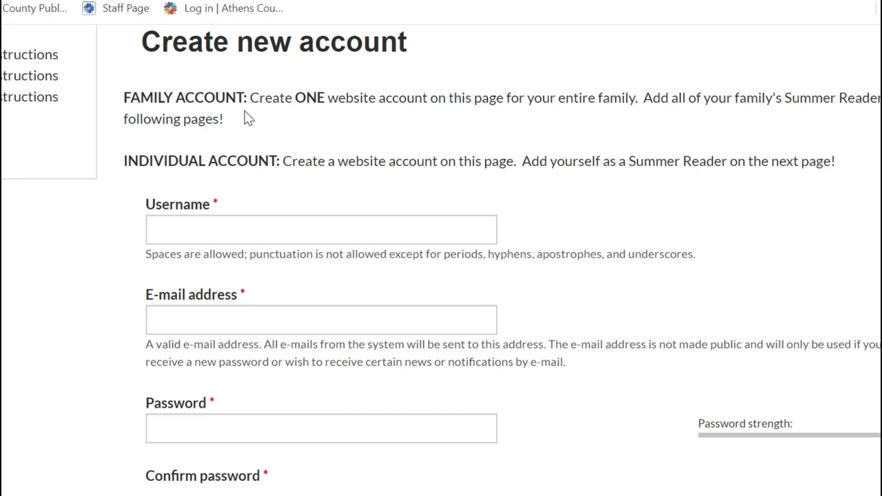
pyautogui.moveTo(237, 127)
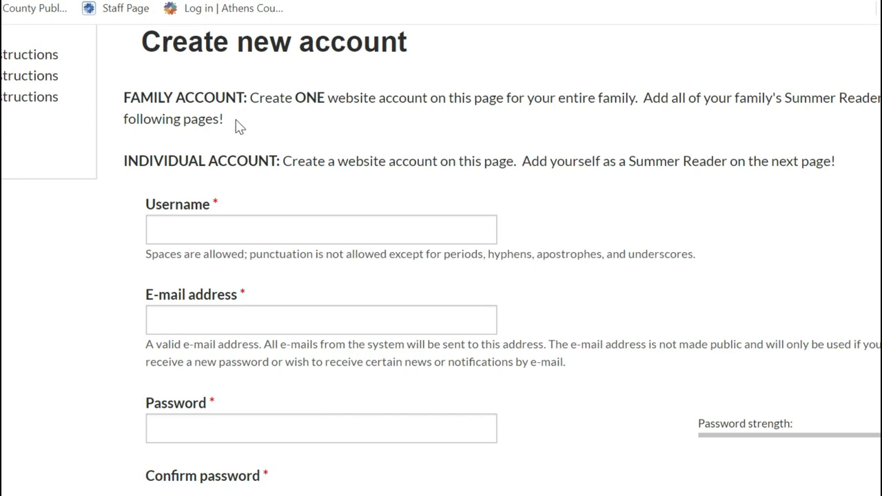
pyautogui.moveTo(141, 185)
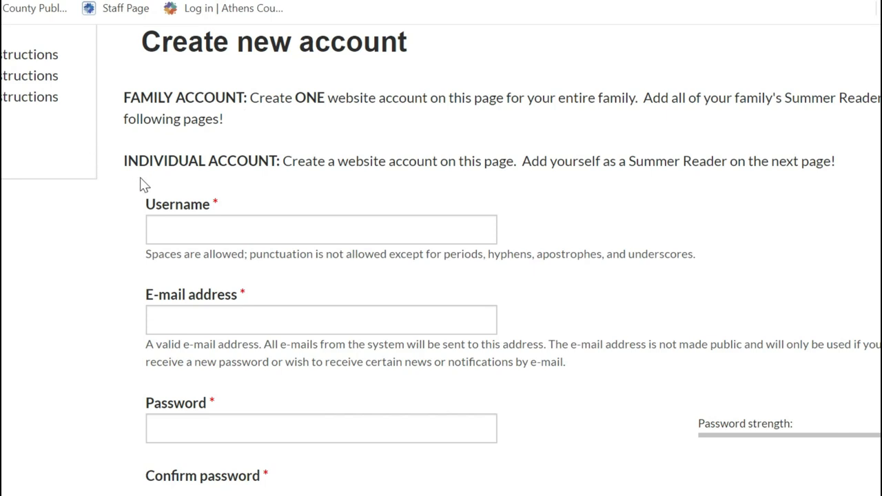
pyautogui.moveTo(270, 180)
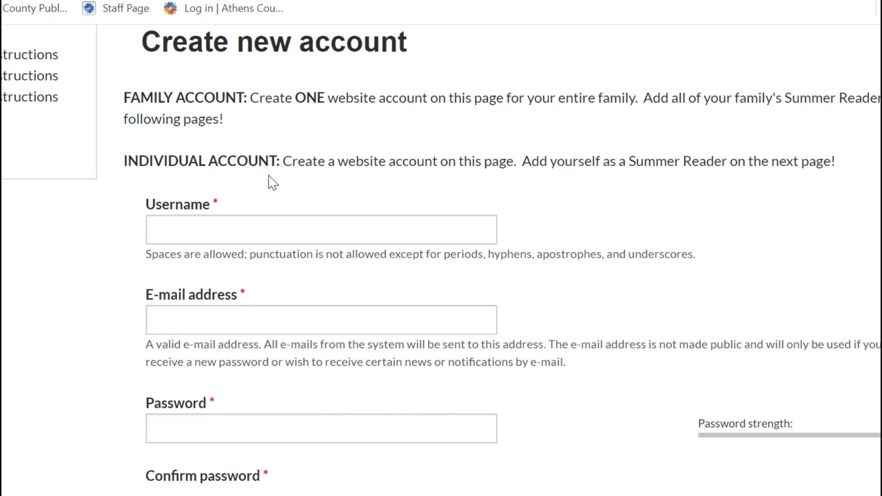
pyautogui.moveTo(159, 181)
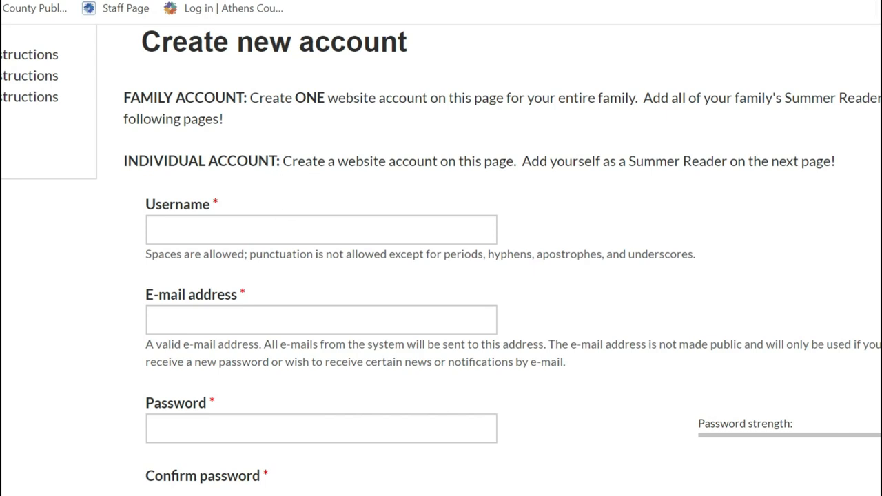
# Enter the username ILoveToRead and move down to the name and favourite branch fields.
pyautogui.click(320, 229)
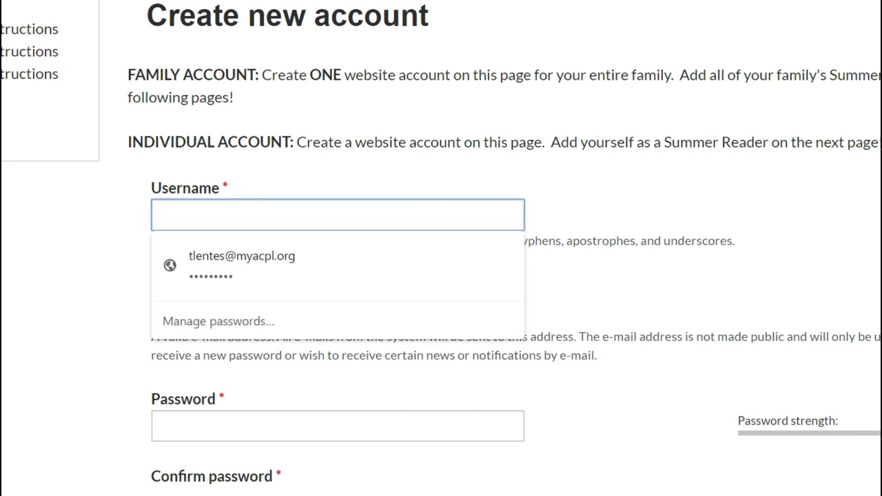
pyautogui.write('IL')
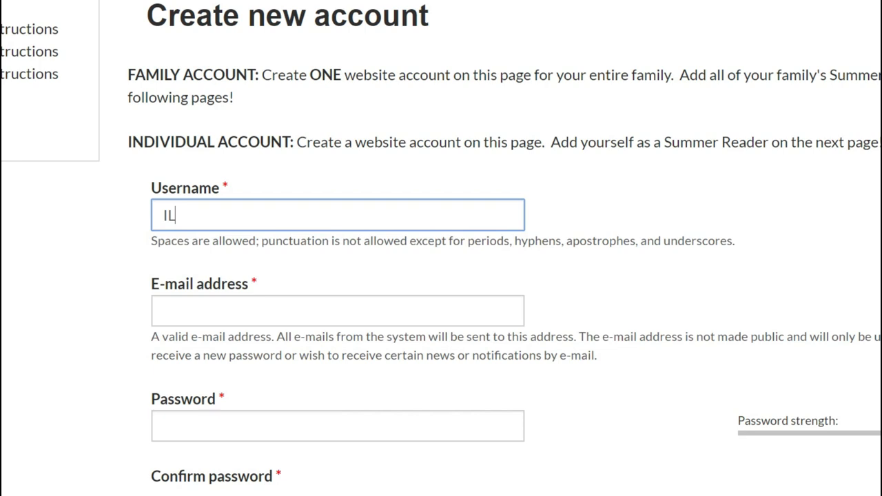
pyautogui.write('oveToR')
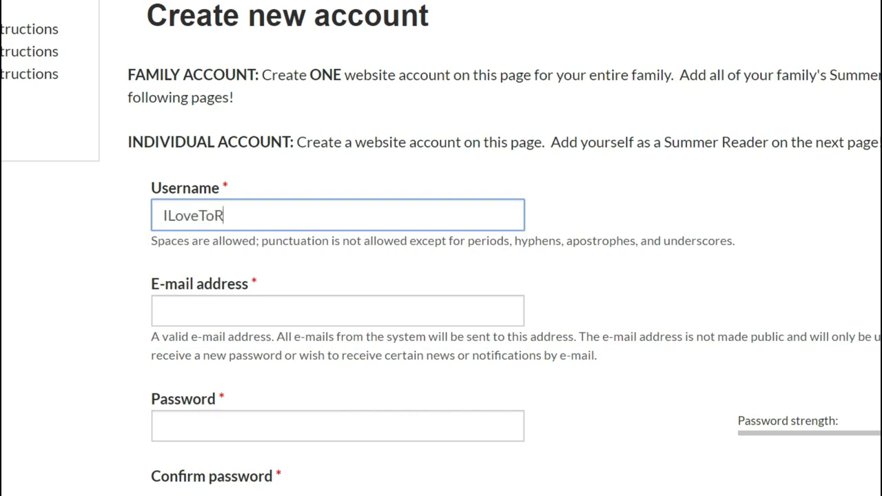
pyautogui.write('ead')
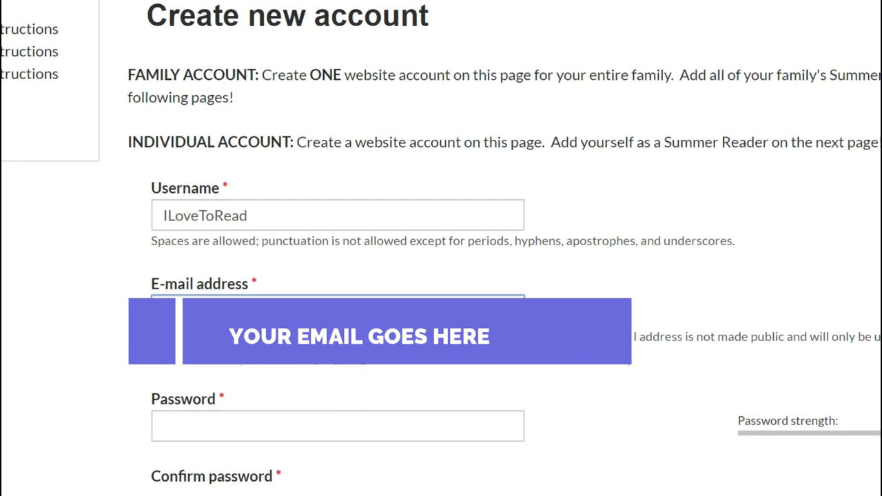
pyautogui.scroll(-3)
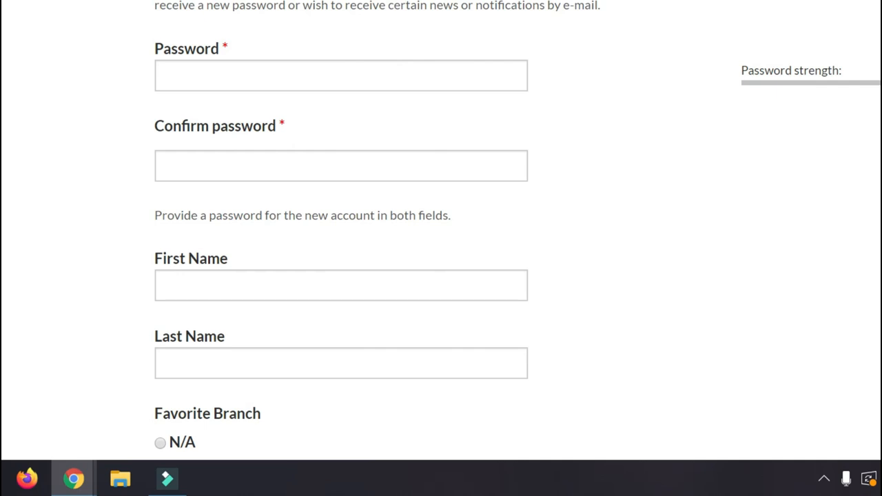
pyautogui.click(341, 75)
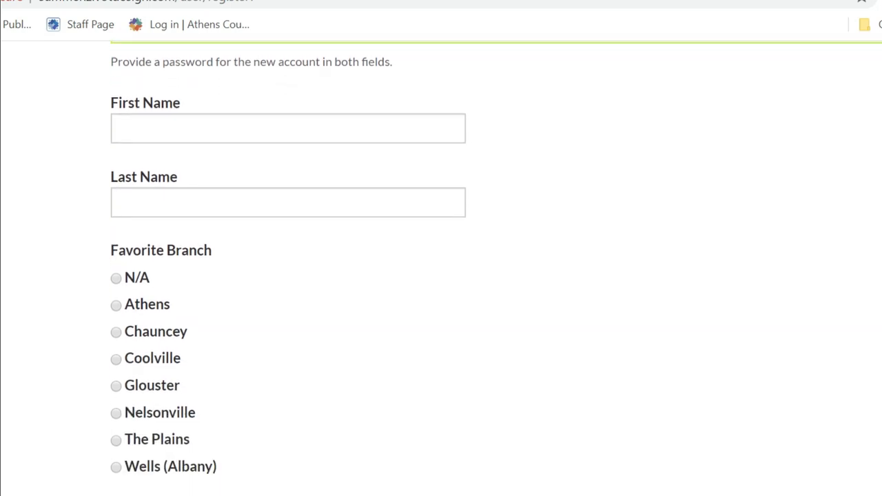
# Enter last name Kid and select Athens as the favourite branch.
pyautogui.scroll(-3)
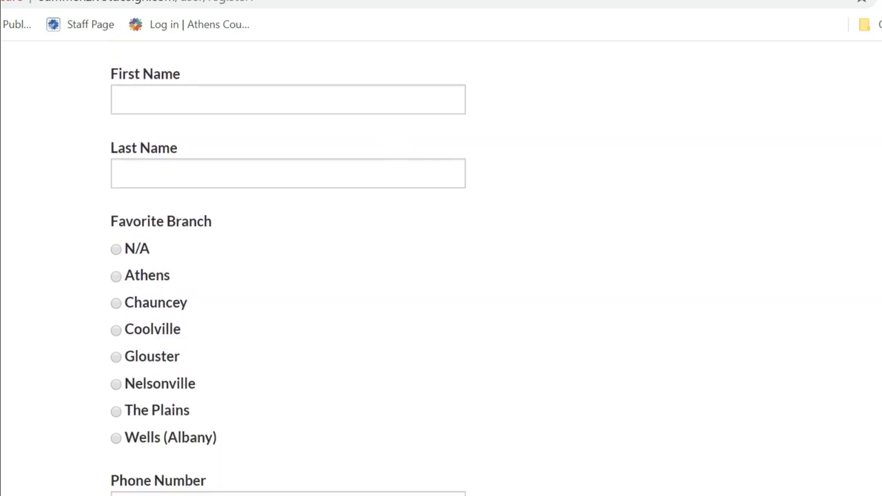
pyautogui.click(286, 99)
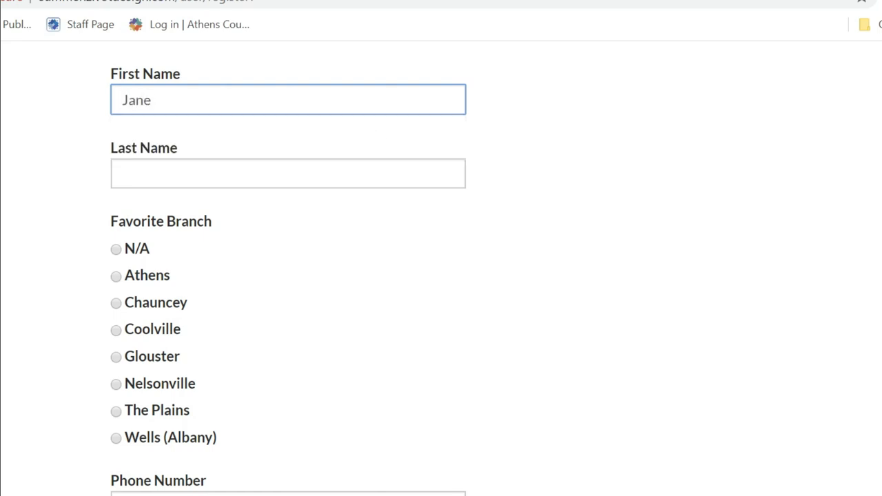
pyautogui.write('Kid')
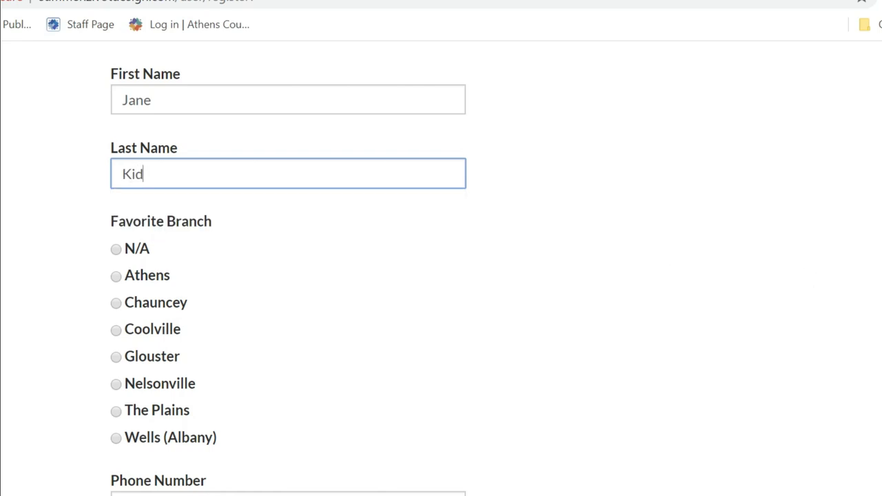
pyautogui.scroll(-3)
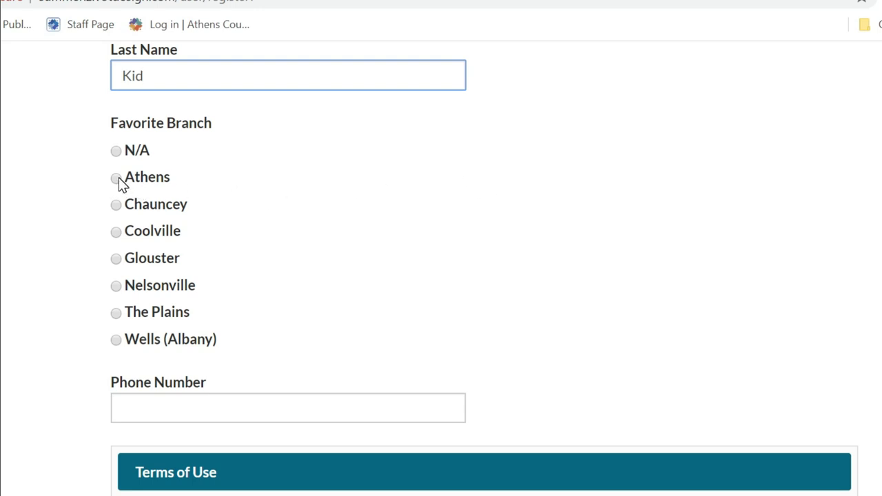
pyautogui.click(116, 176)
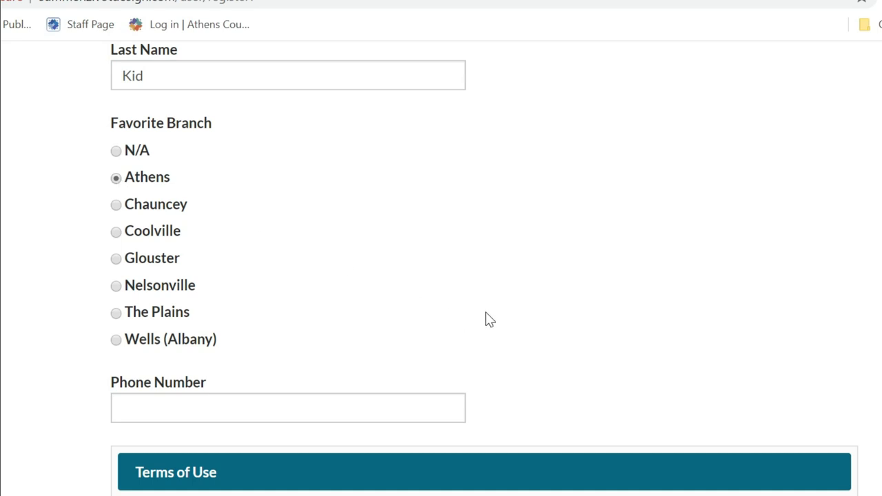
pyautogui.moveTo(257, 450)
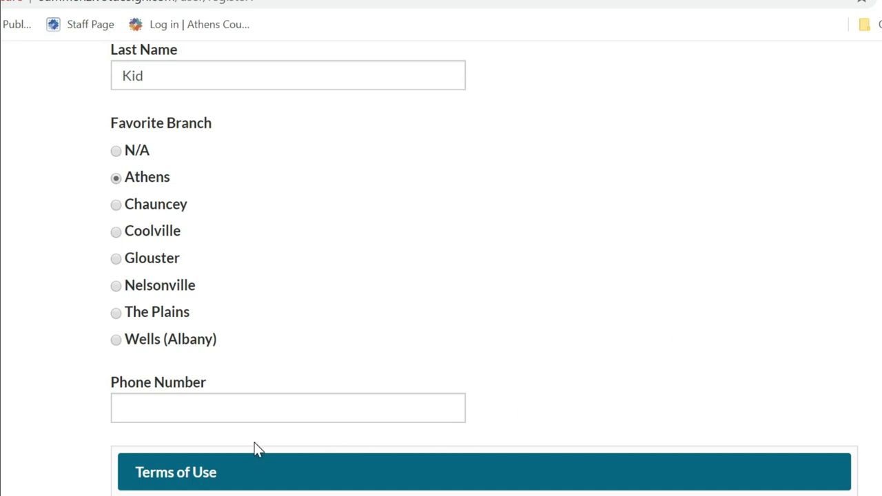
pyautogui.moveTo(113, 375)
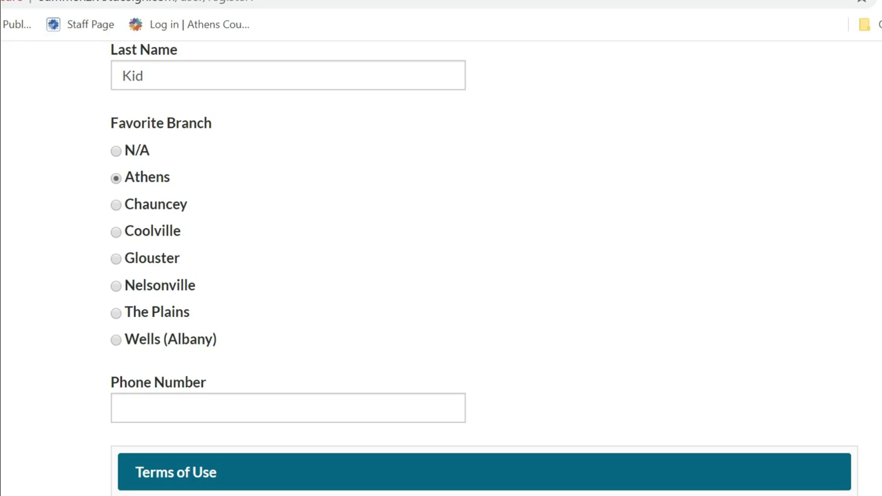
# Agree to the terms of use and create the account, reaching the Add Readers page.
pyautogui.scroll(-3)
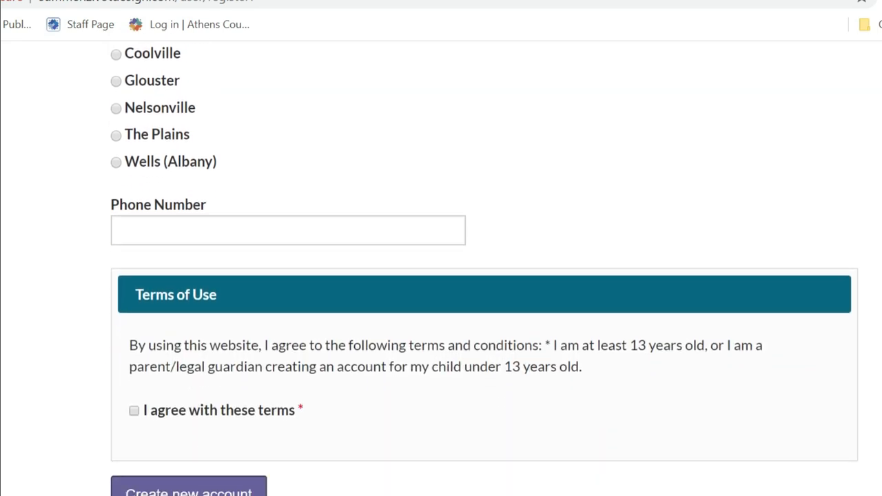
pyautogui.scroll(-3)
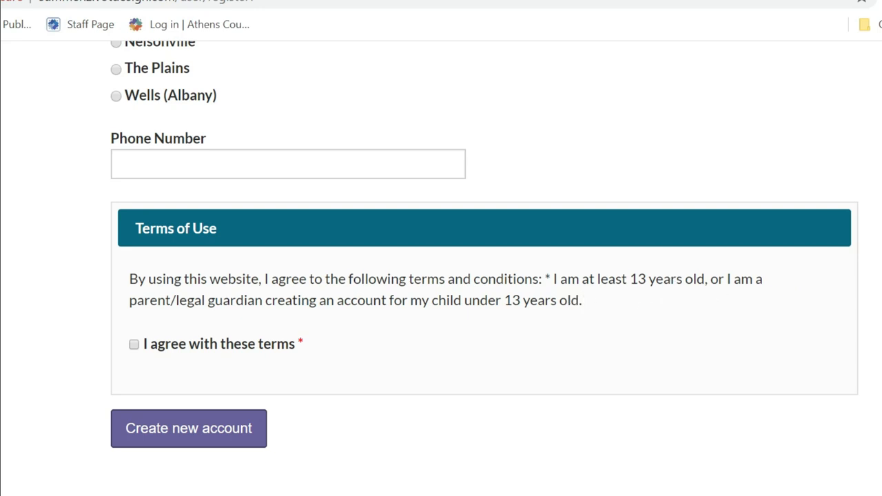
pyautogui.moveTo(152, 322)
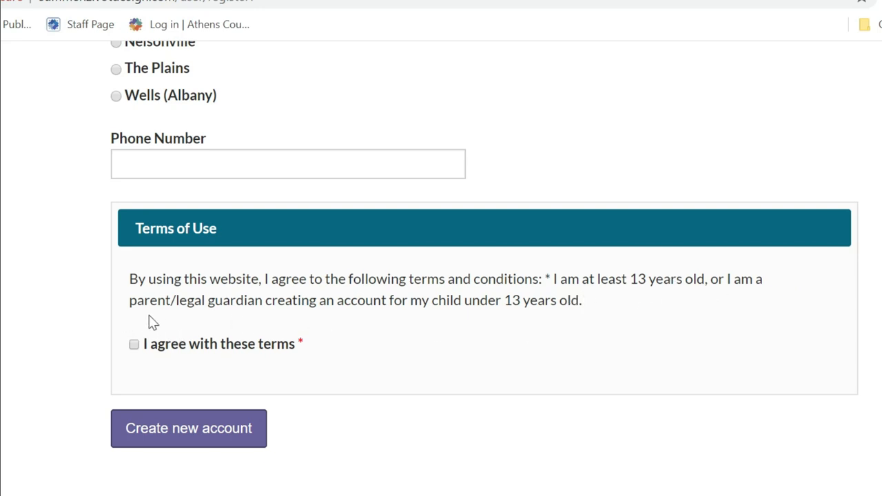
pyautogui.moveTo(364, 322)
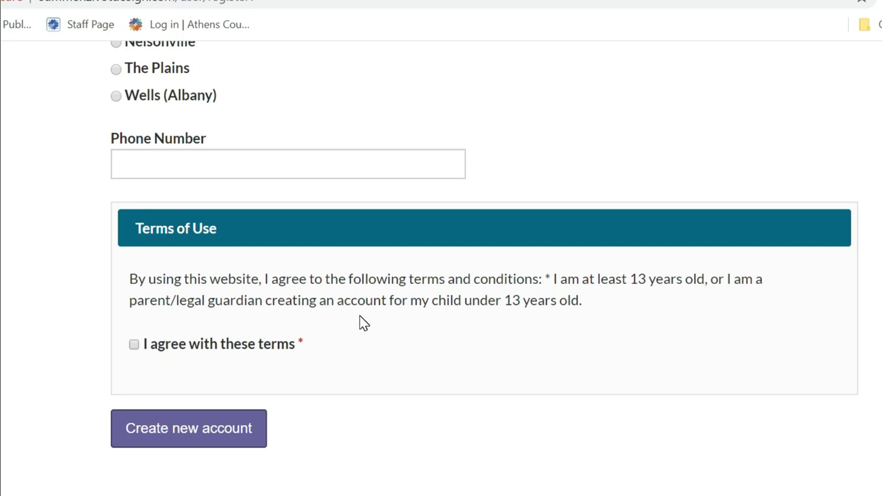
pyautogui.moveTo(590, 316)
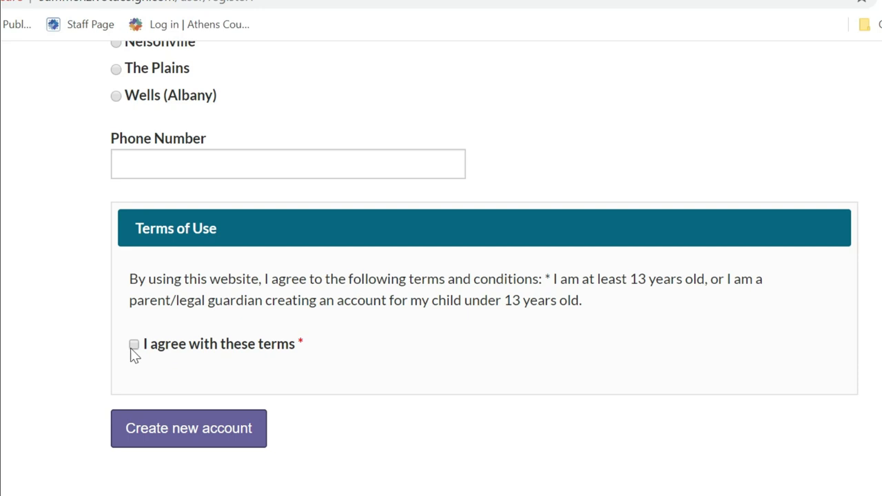
pyautogui.click(136, 345)
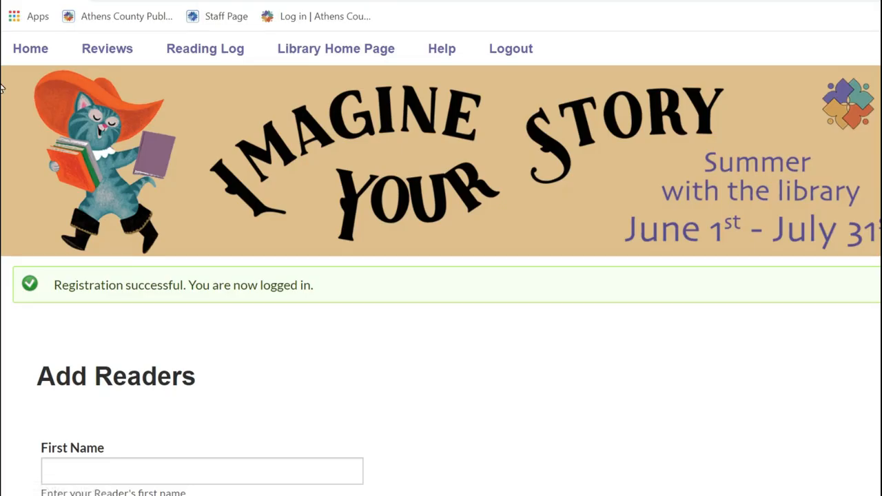
# Enter reader Jane Kid with age 8 and reach the Grade dropdown.
pyautogui.scroll(-3)
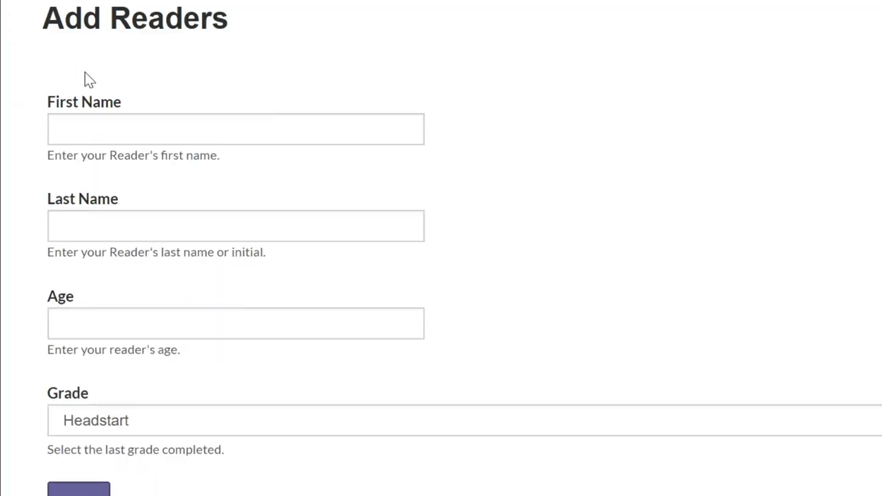
pyautogui.moveTo(292, 40)
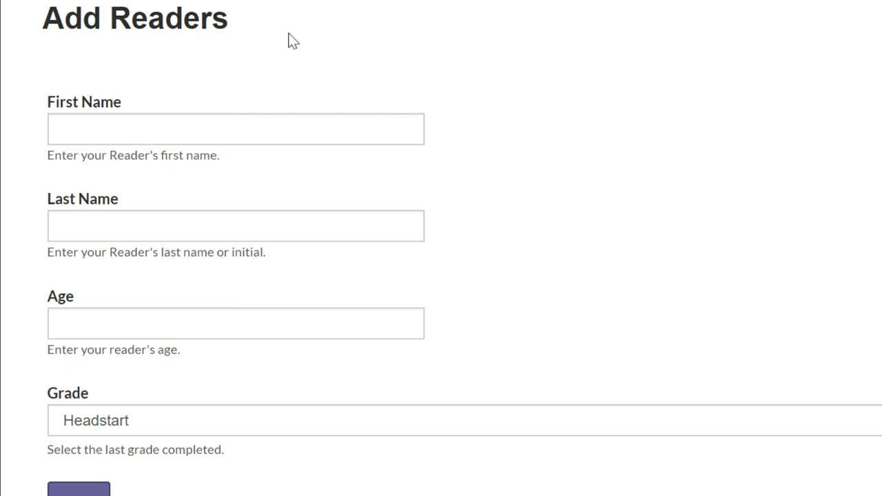
pyautogui.moveTo(331, 121)
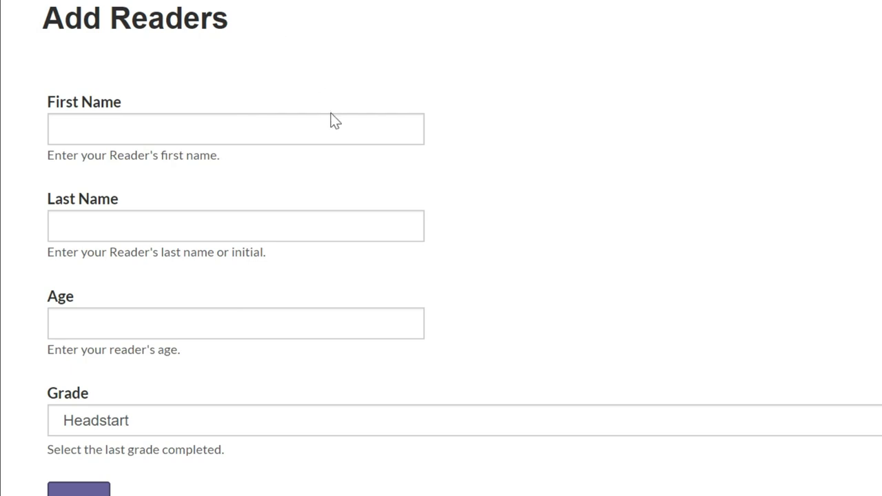
pyautogui.write('J')
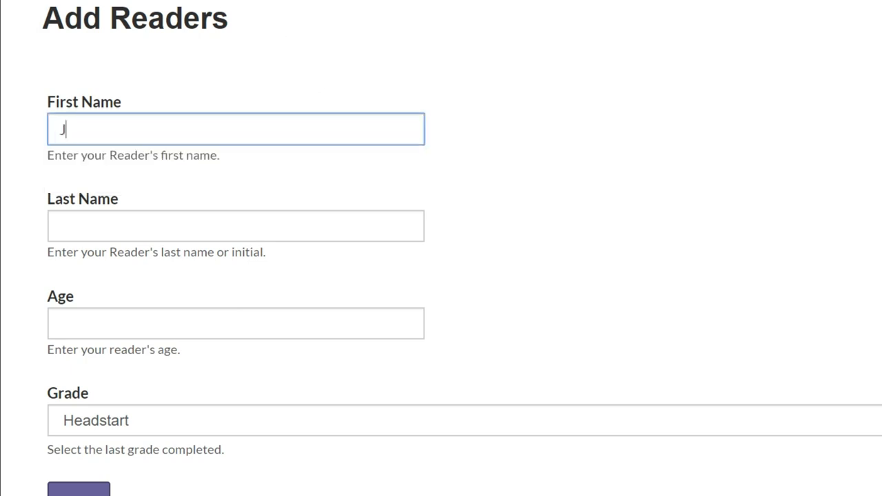
pyautogui.write('ane')
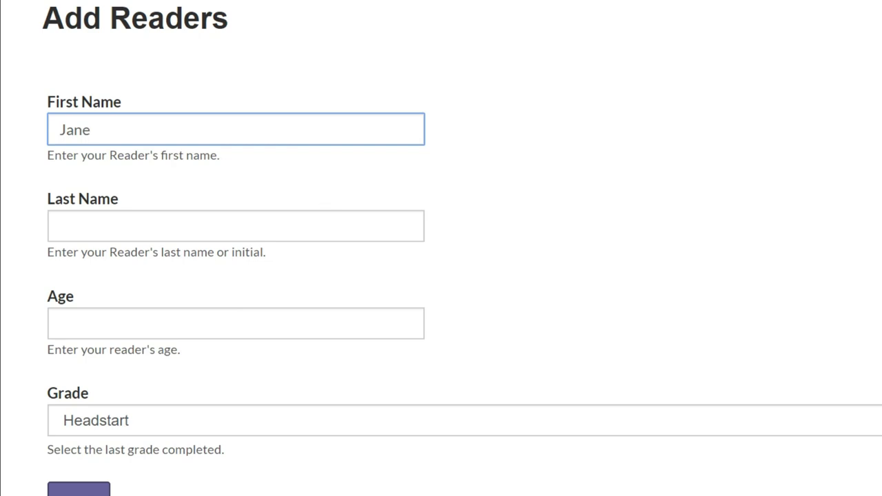
pyautogui.write('Kid')
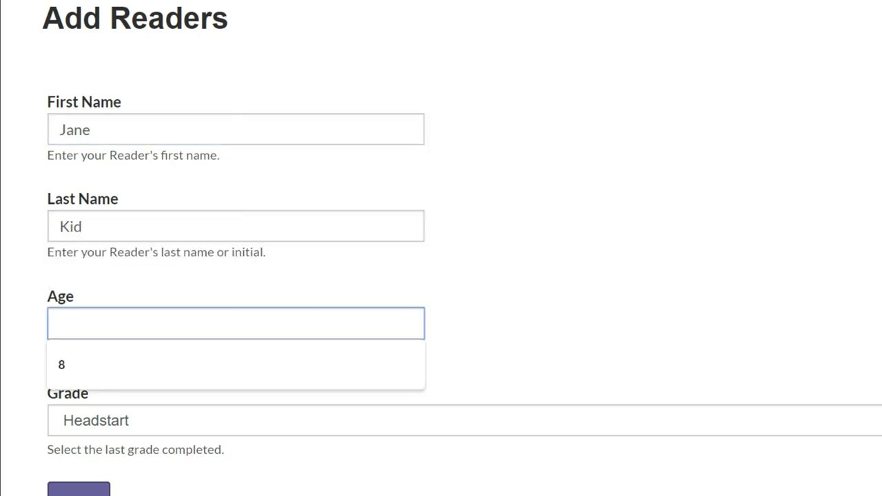
pyautogui.click(61, 364)
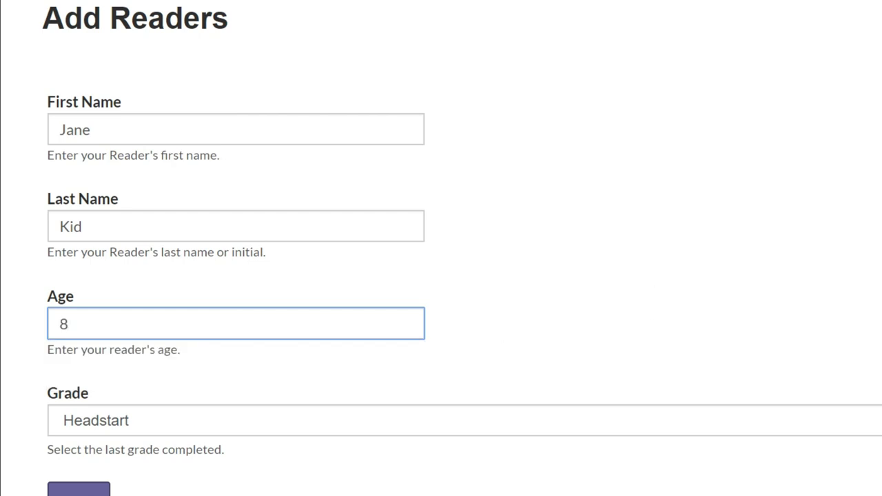
pyautogui.scroll(-3)
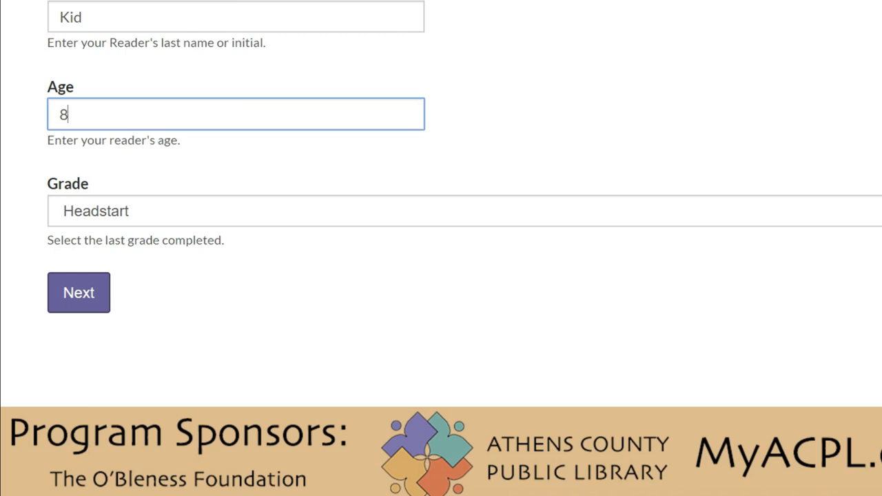
pyautogui.click(234, 211)
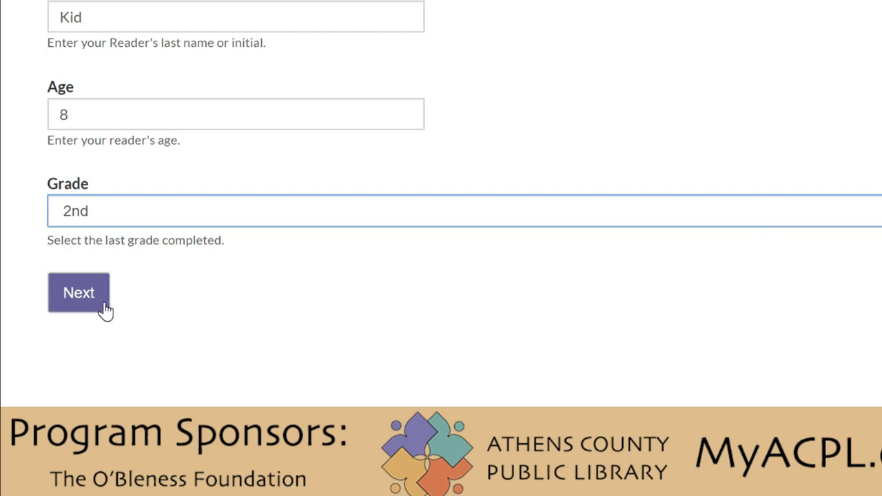
# Submit Jane's details with grade 2nd and enrol her in the Kids program.
pyautogui.click(78, 292)
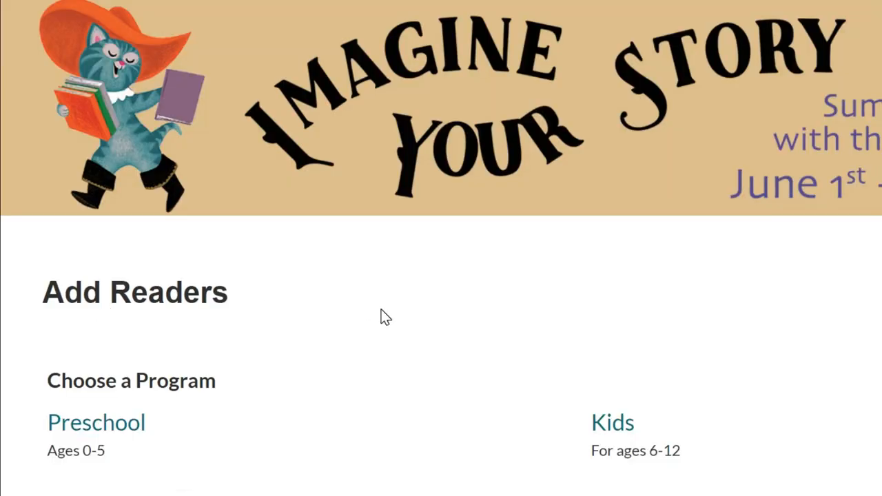
pyautogui.scroll(-3)
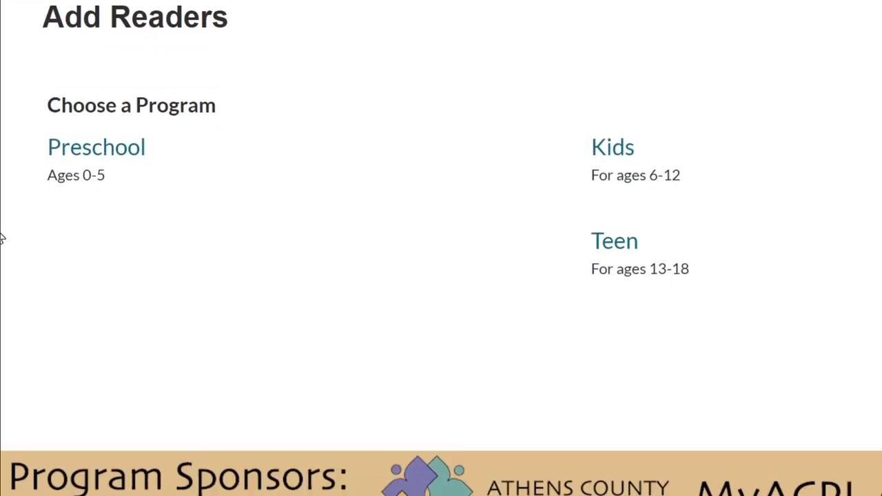
pyautogui.moveTo(300, 228)
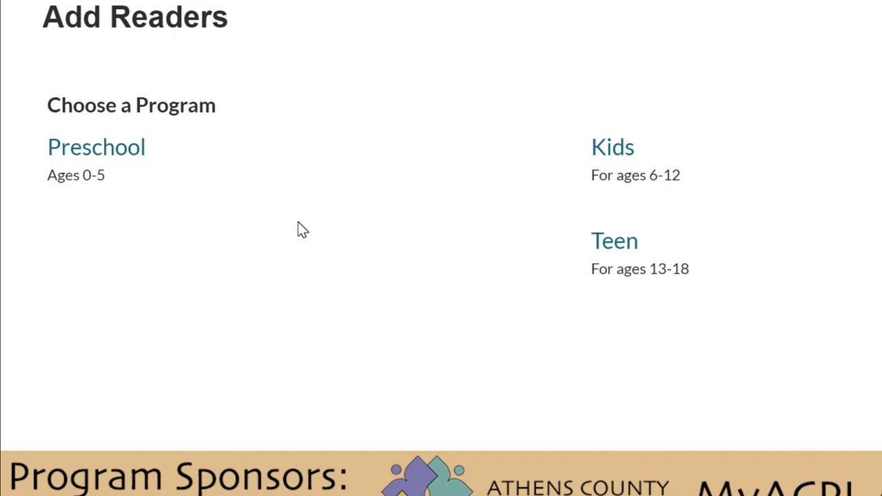
pyautogui.moveTo(248, 185)
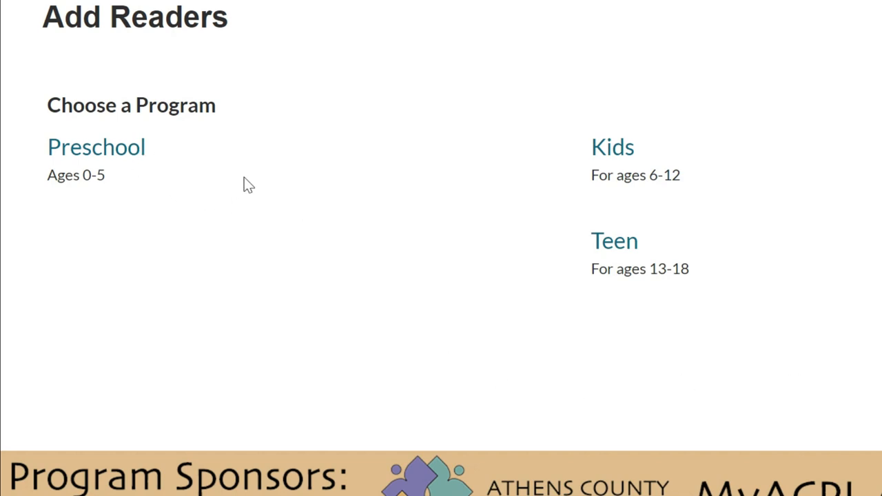
pyautogui.click(612, 146)
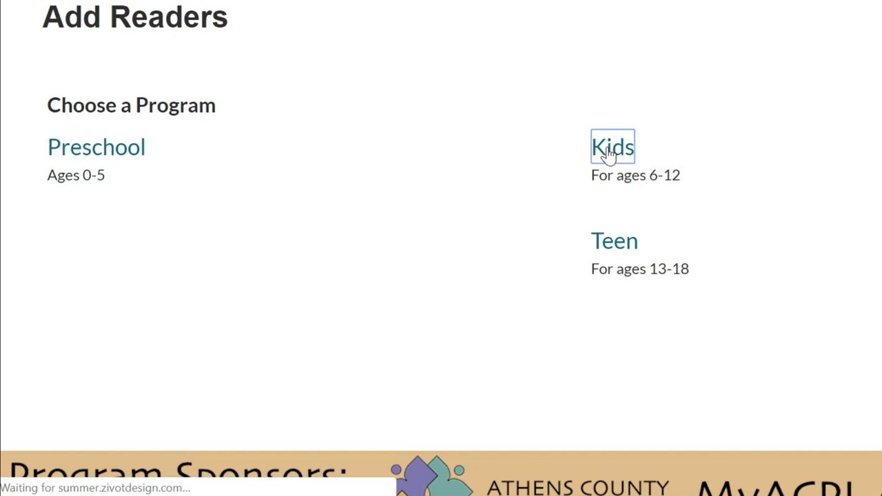
pyautogui.click(612, 146)
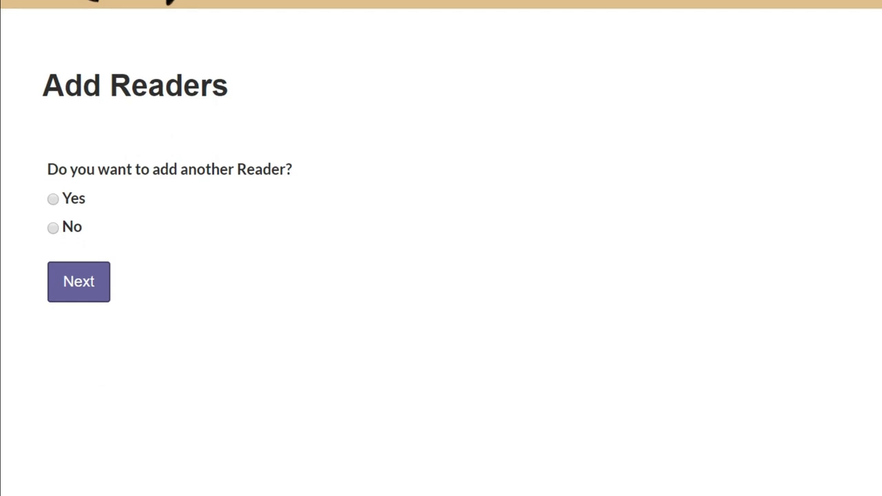
pyautogui.scroll(-3)
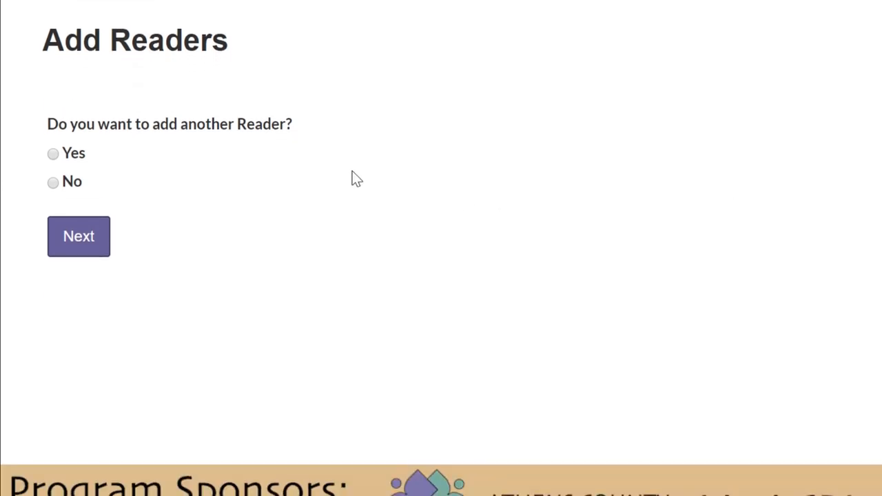
pyautogui.moveTo(254, 150)
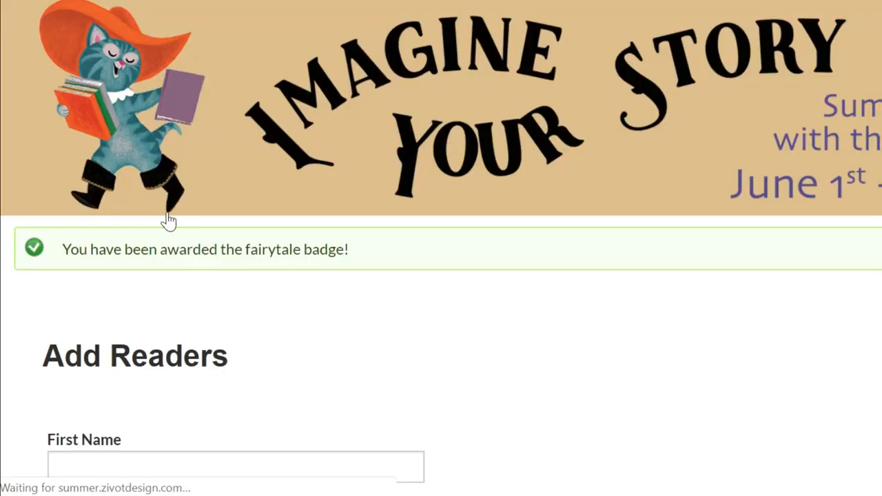
# Enter second reader Bob Kid with age 14.
pyautogui.scroll(-3)
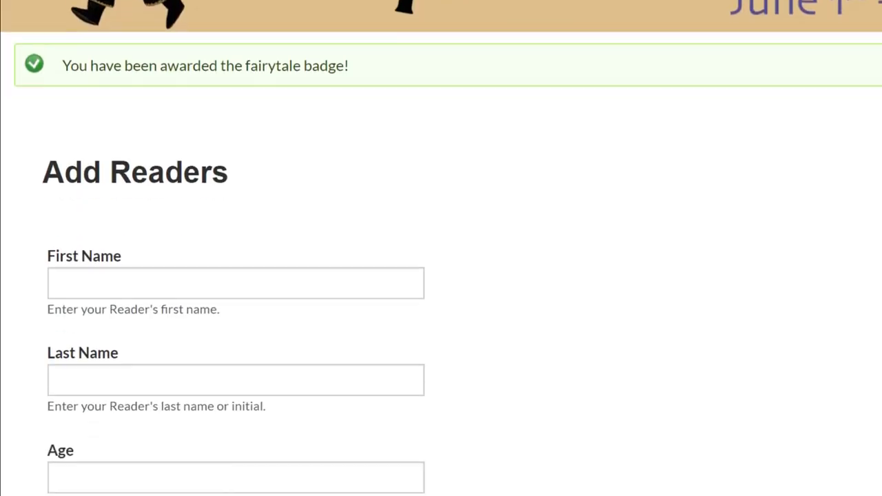
pyautogui.scroll(-3)
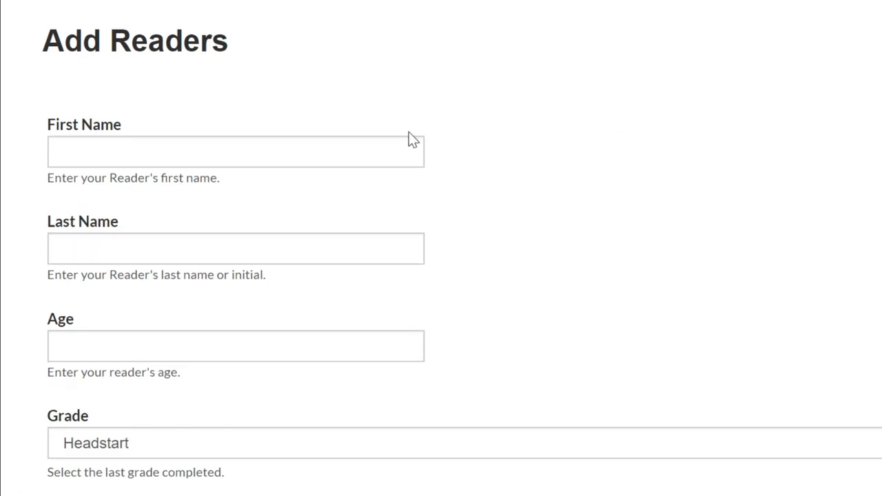
pyautogui.write('Bo')
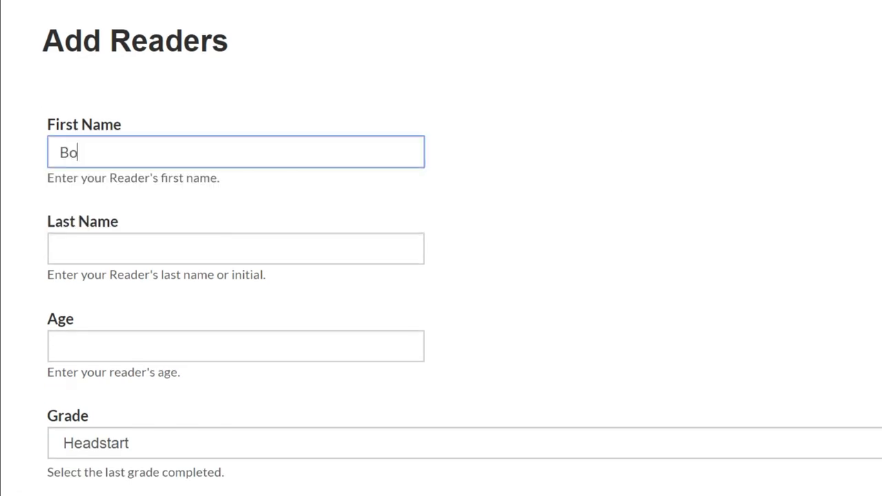
pyautogui.write('Kid')
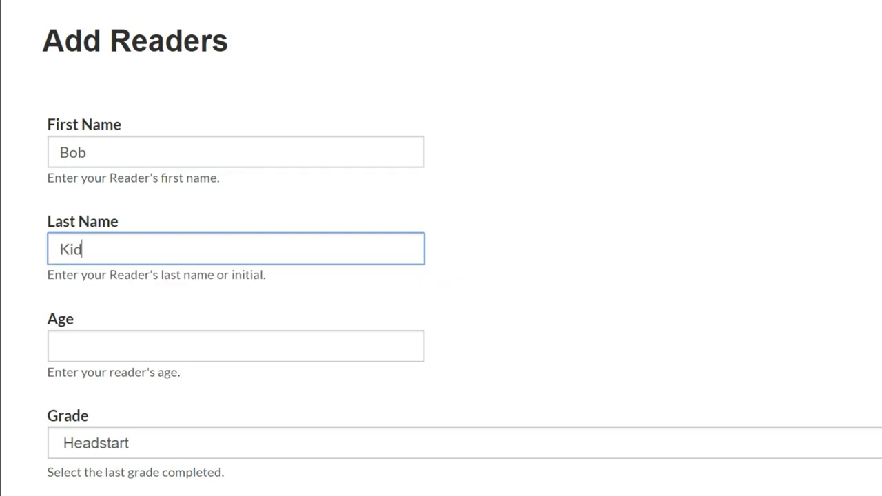
pyautogui.click(236, 345)
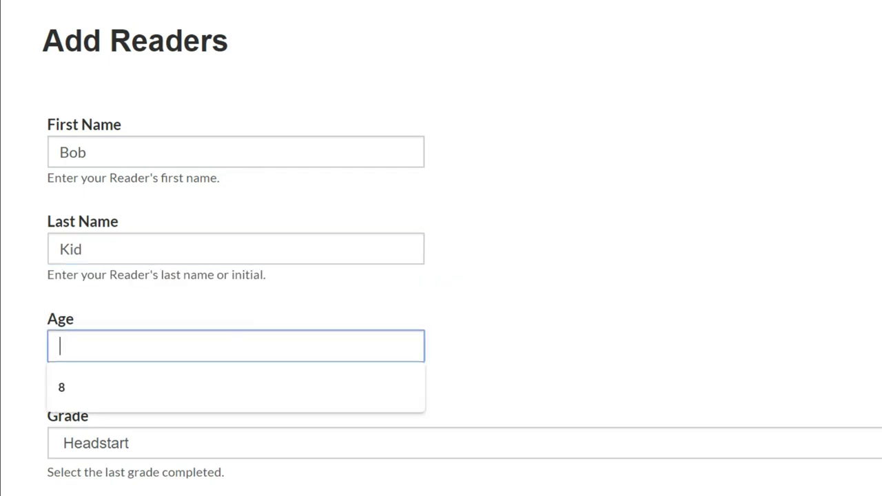
pyautogui.write('1')
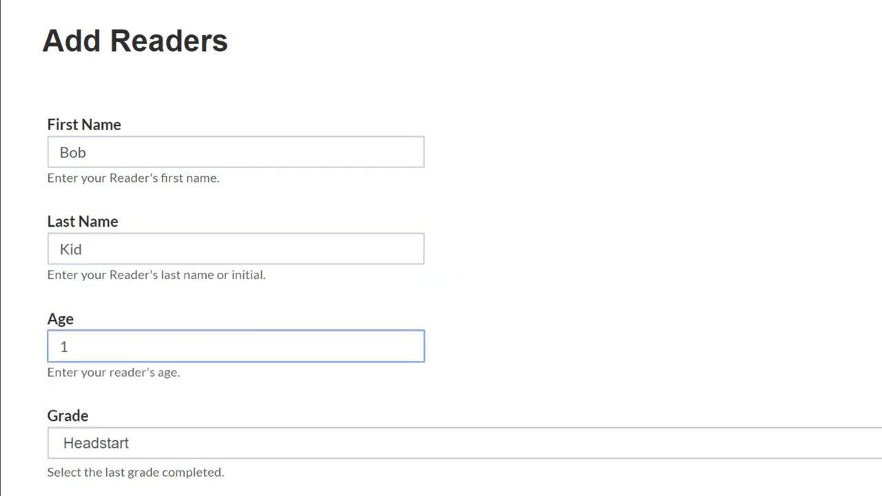
pyautogui.write('4')
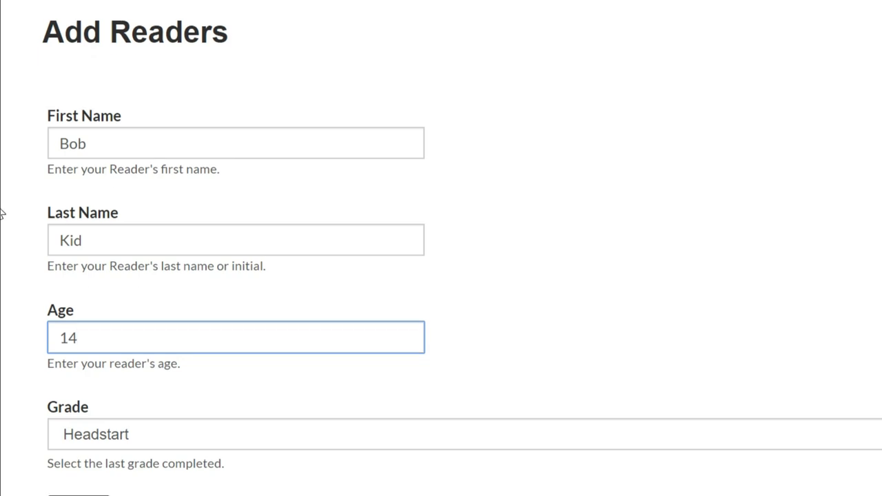
# Set Bob's last completed grade to 8th and submit his details.
pyautogui.scroll(-3)
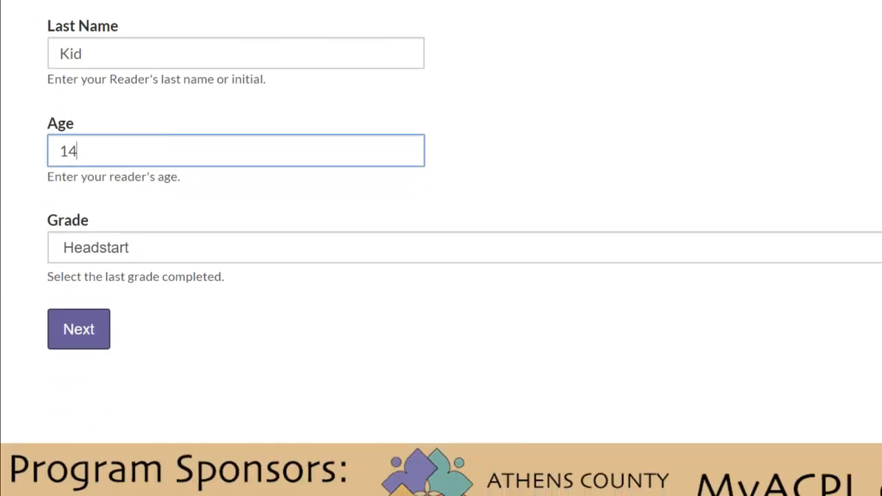
pyautogui.click(234, 248)
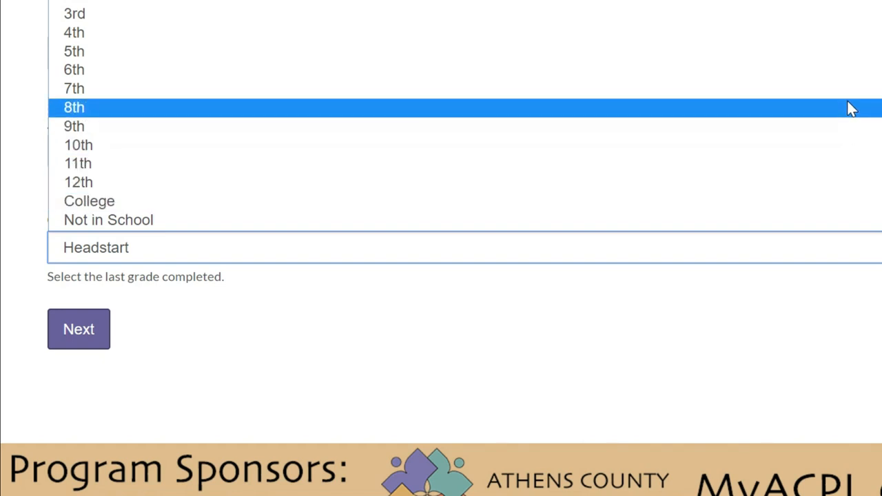
pyautogui.click(75, 107)
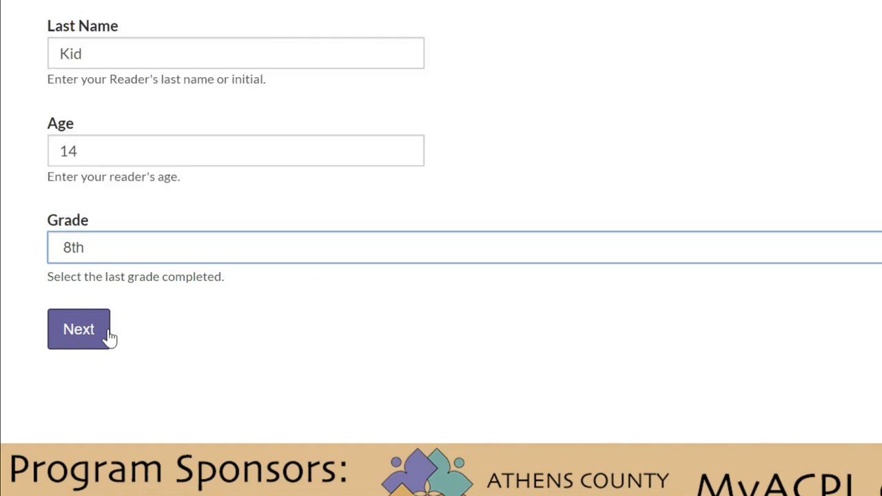
pyautogui.click(78, 330)
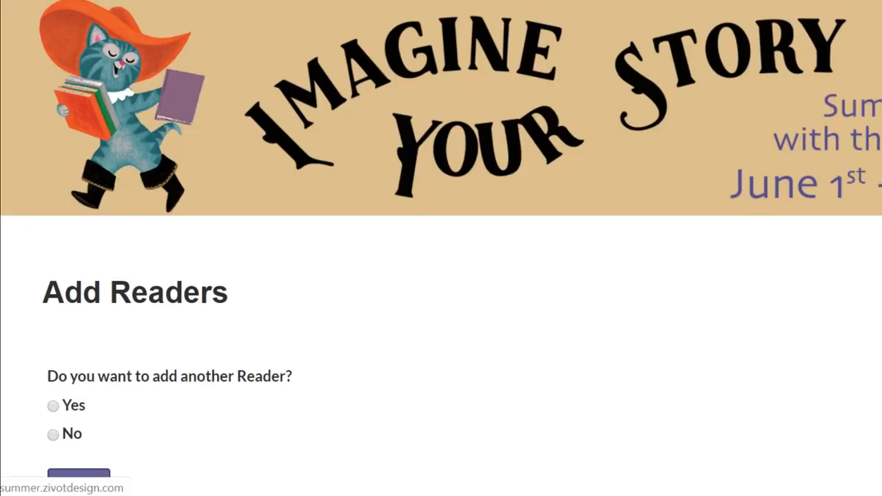
# Decline adding another reader and continue to the Reader Dashboard.
pyautogui.scroll(-3)
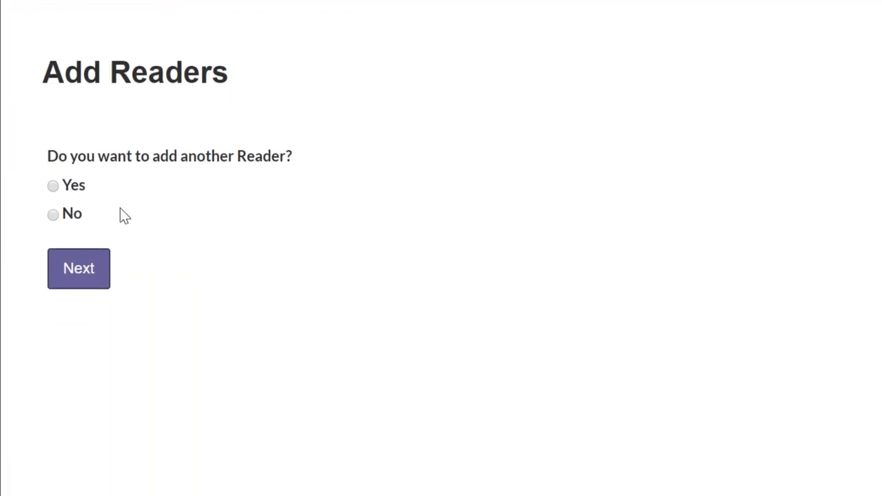
pyautogui.click(50, 214)
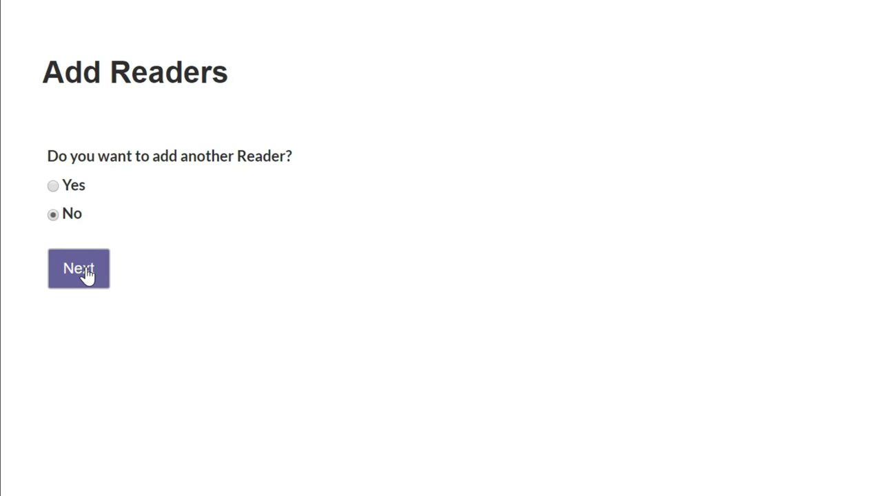
pyautogui.click(79, 268)
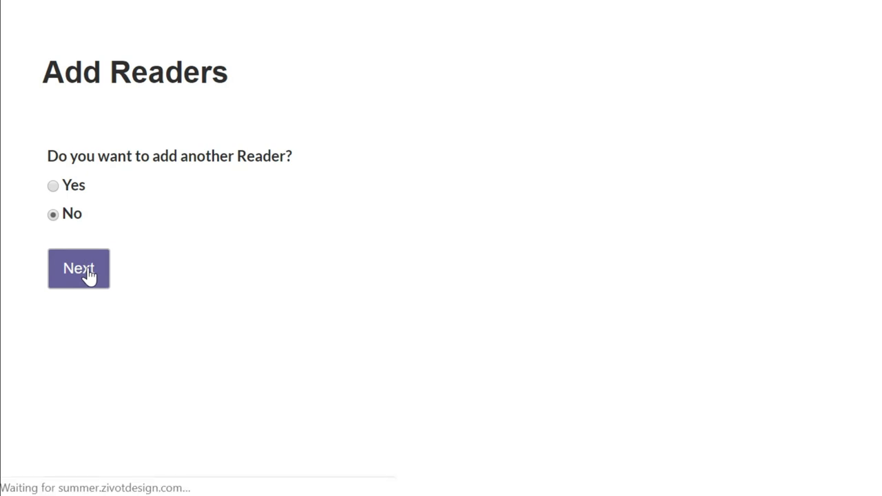
pyautogui.click(77, 268)
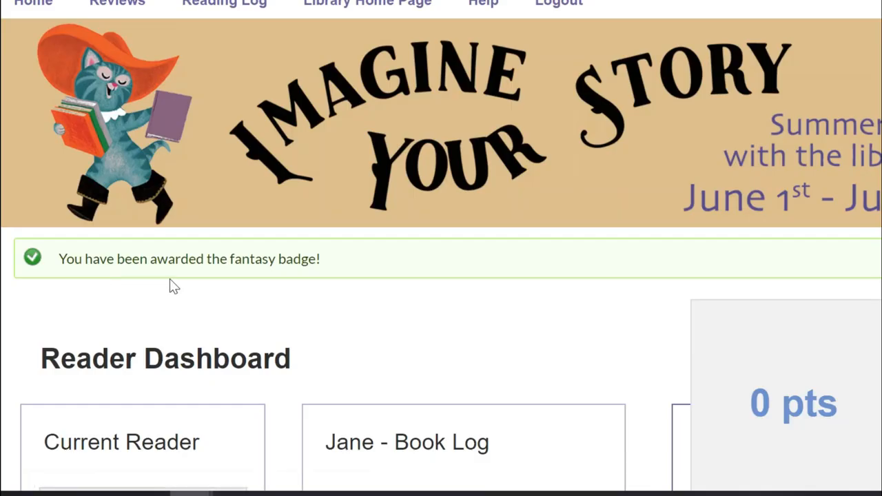
pyautogui.moveTo(582, 298)
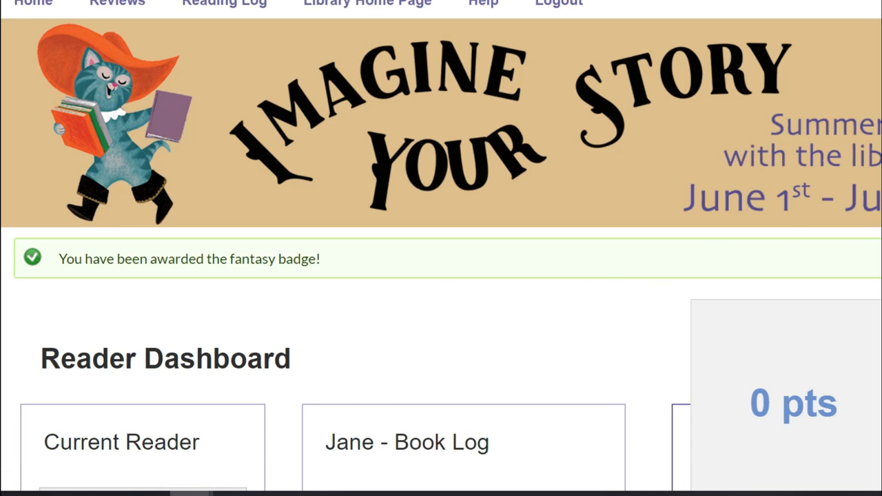
pyautogui.moveTo(2, 119)
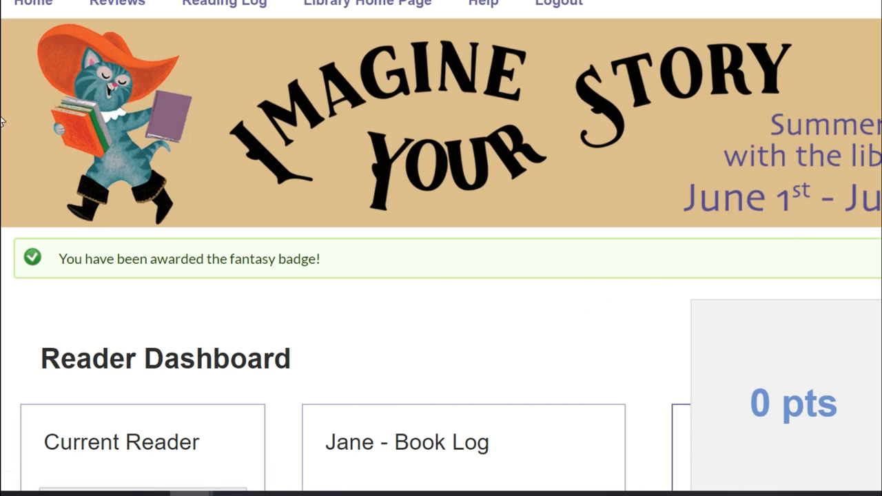
pyautogui.scroll(-3)
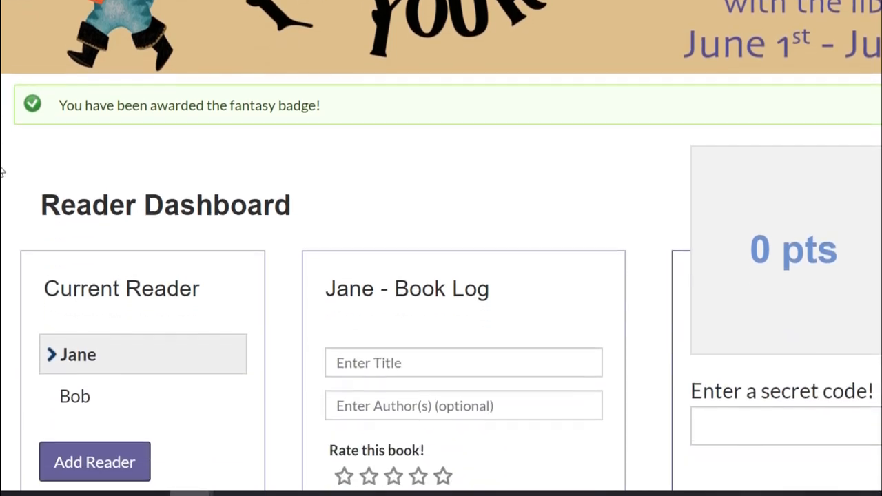
pyautogui.scroll(-3)
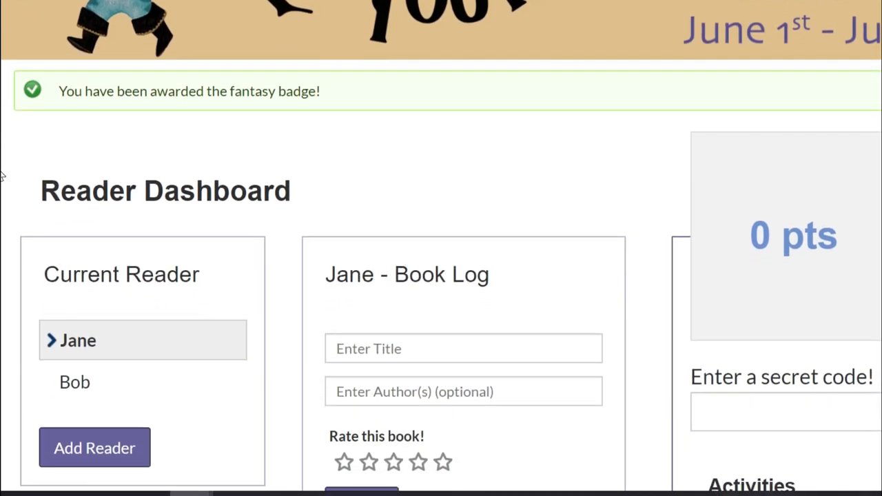
pyautogui.scroll(-3)
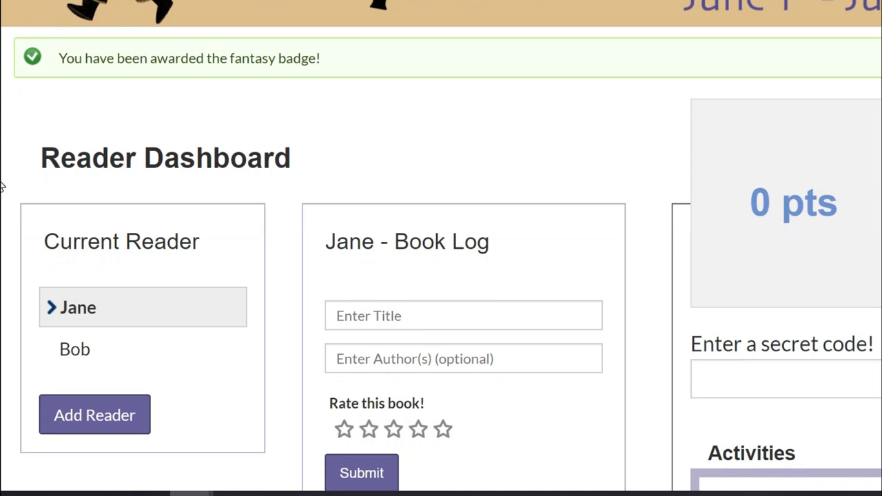
pyautogui.moveTo(459, 179)
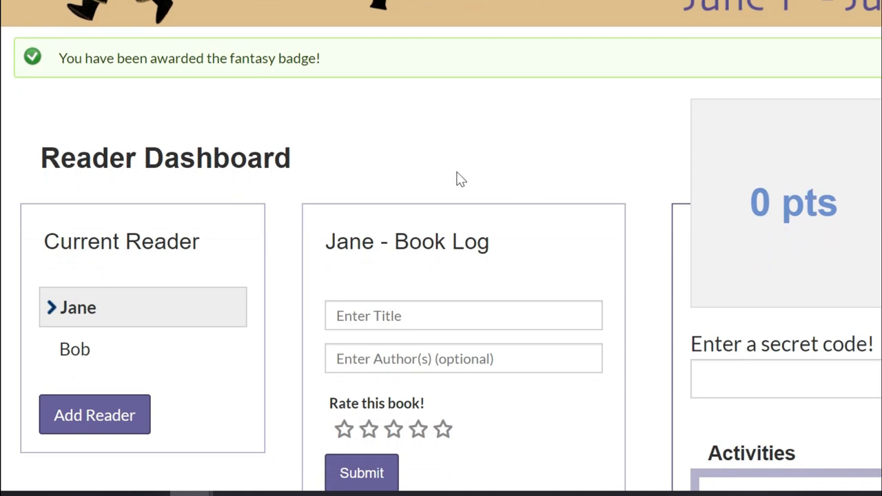
pyautogui.moveTo(323, 91)
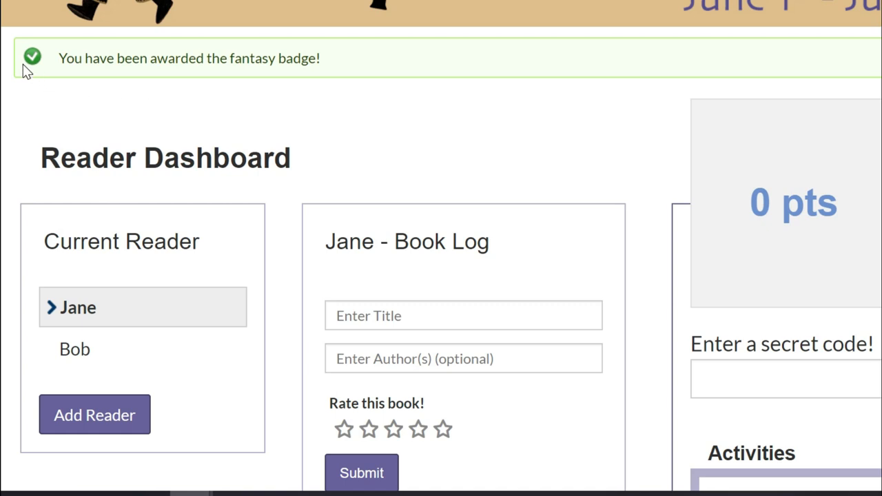
pyautogui.moveTo(298, 107)
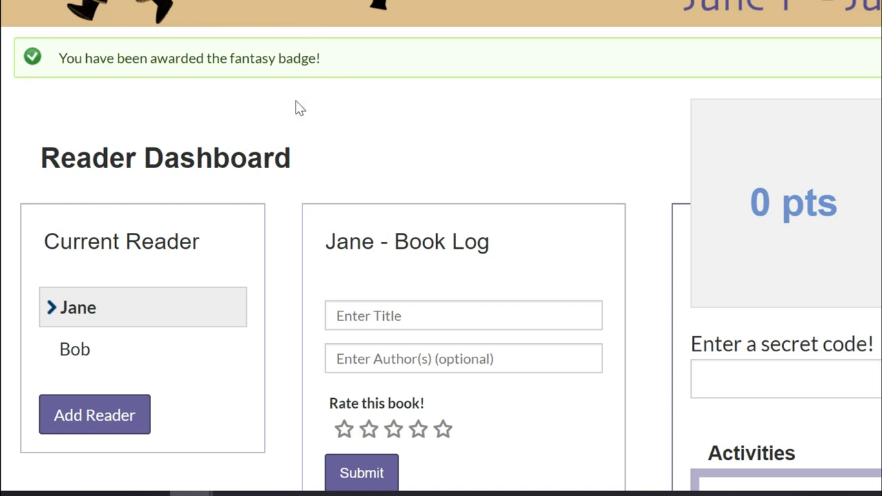
pyautogui.moveTo(330, 57)
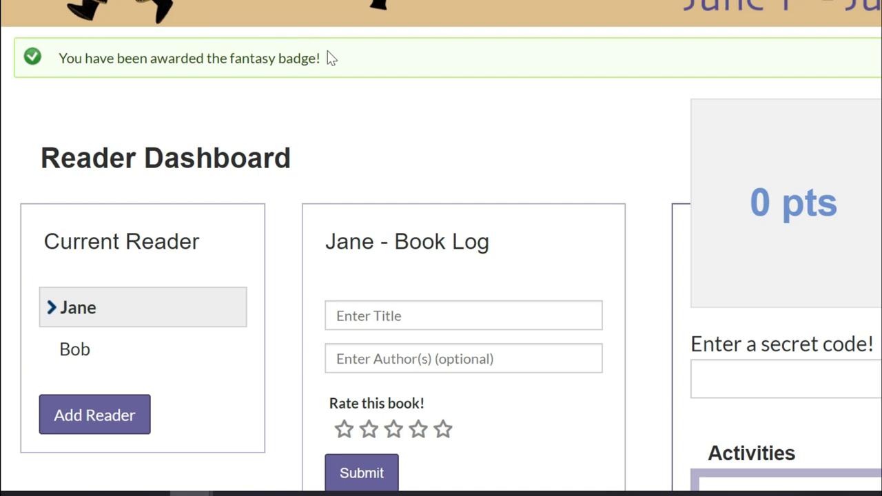
pyautogui.moveTo(558, 76)
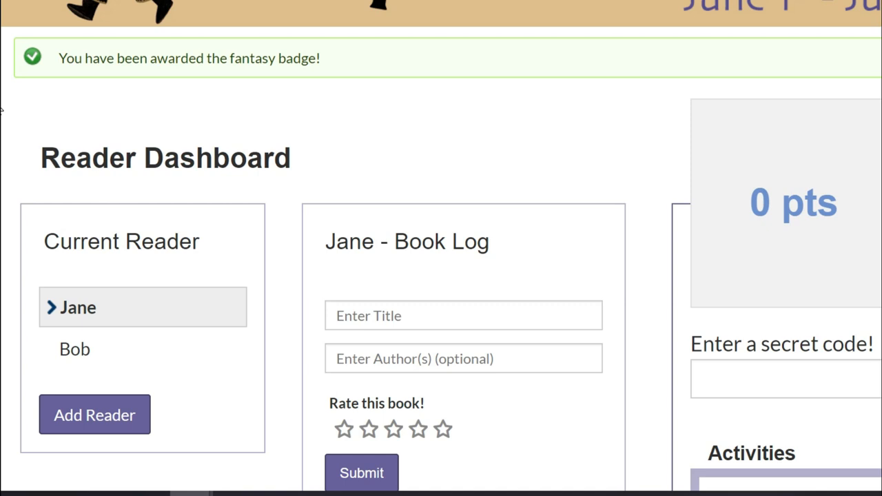
pyautogui.scroll(-3)
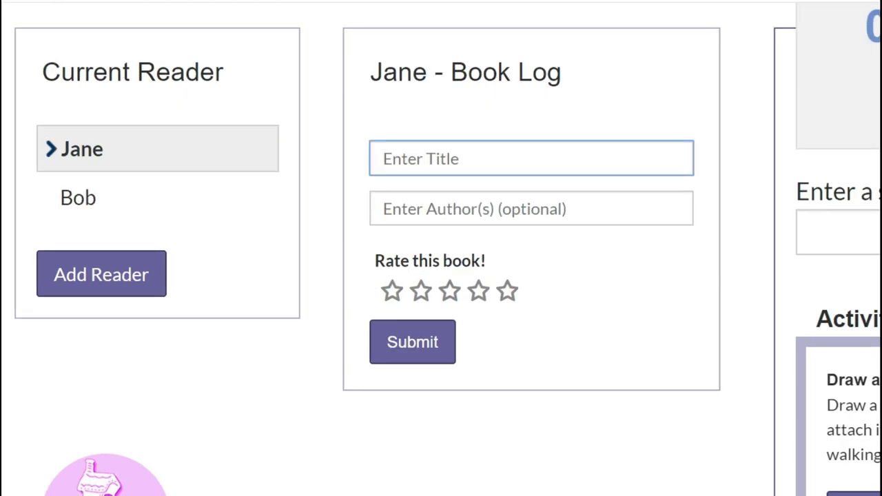
# Log The Cat in the Hat by Seuss with a five-star rating and submit it.
pyautogui.click(531, 158)
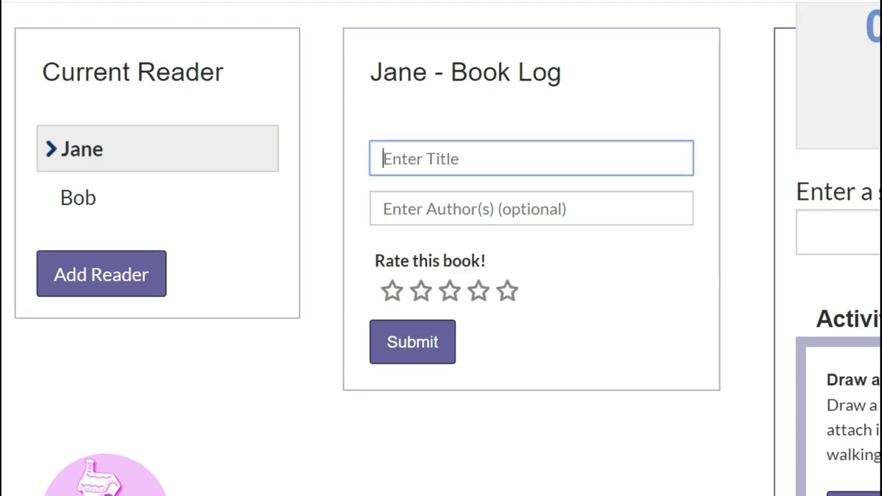
pyautogui.write('The C')
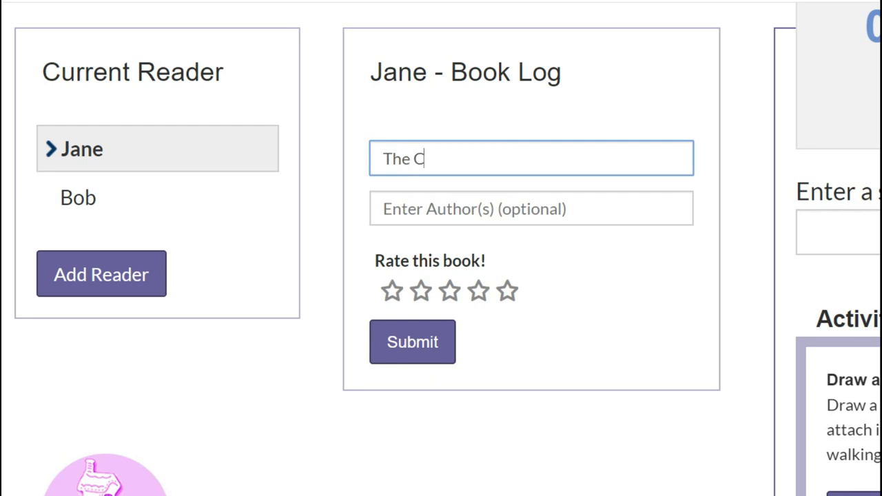
pyautogui.write('at in the')
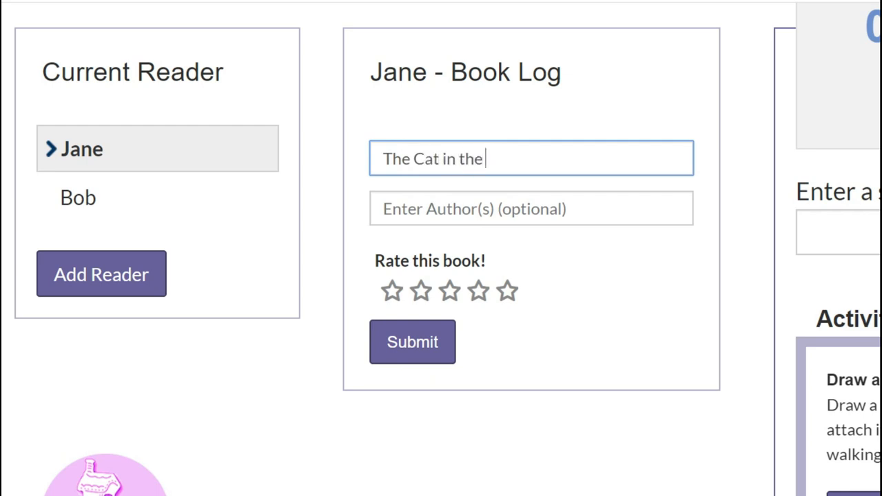
pyautogui.write('Hat')
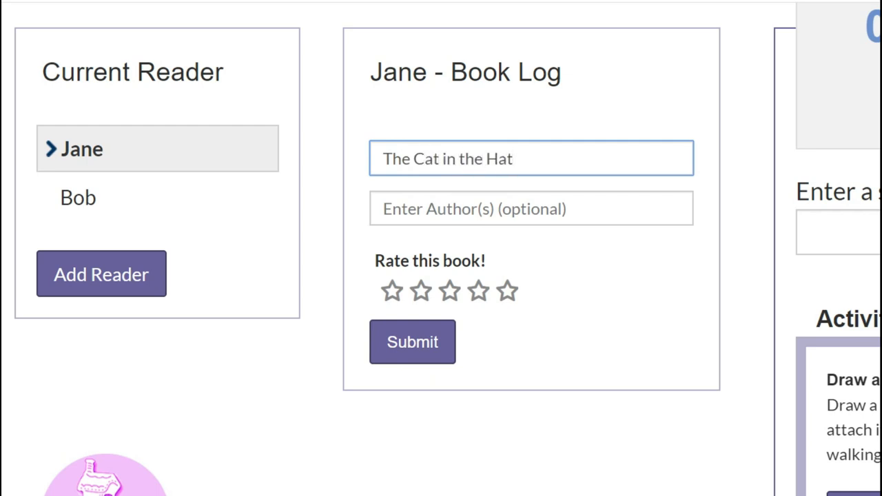
pyautogui.click(531, 209)
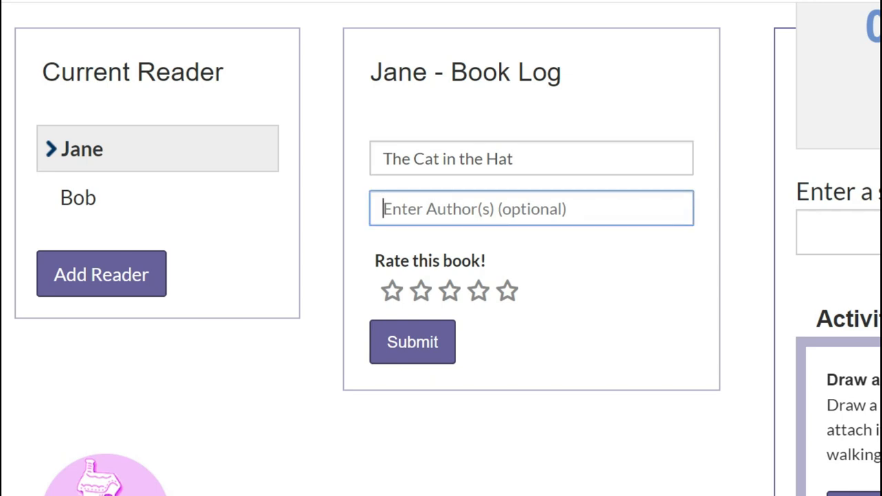
pyautogui.write('s')
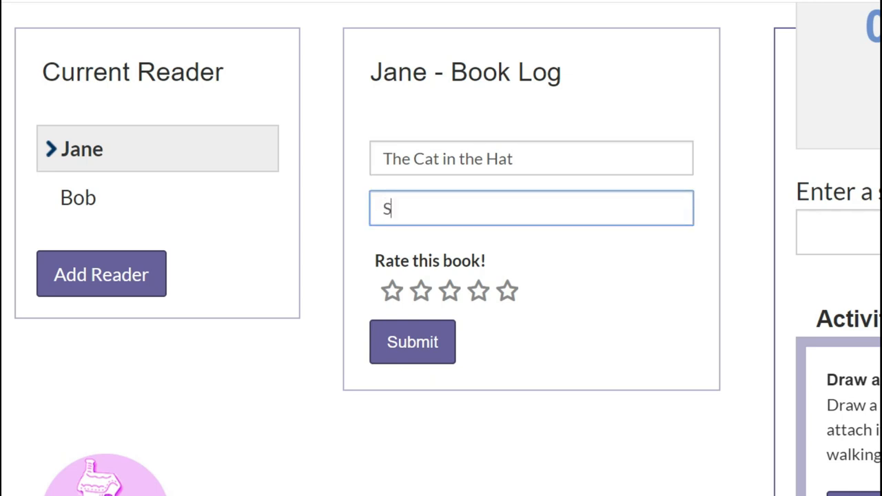
pyautogui.write('euss')
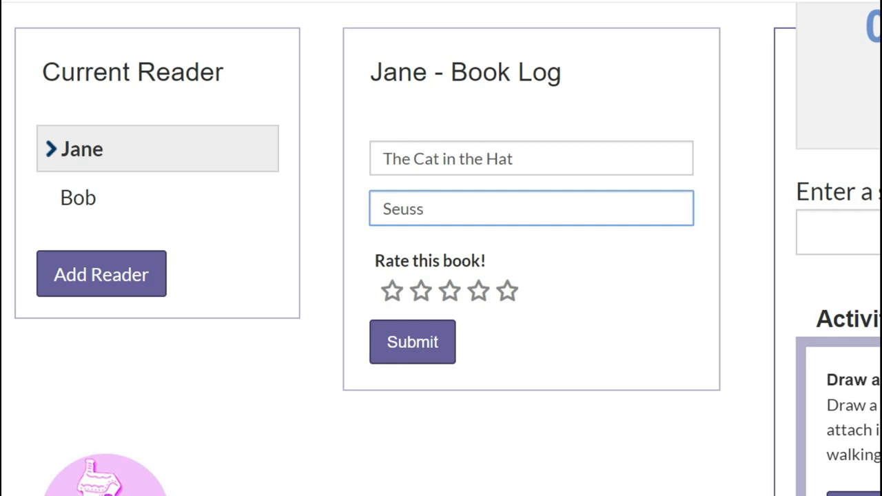
pyautogui.click(507, 292)
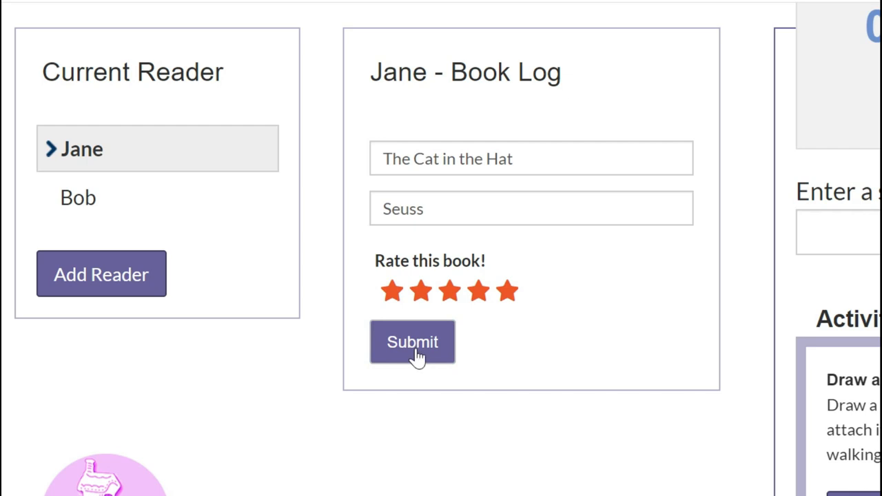
pyautogui.click(412, 342)
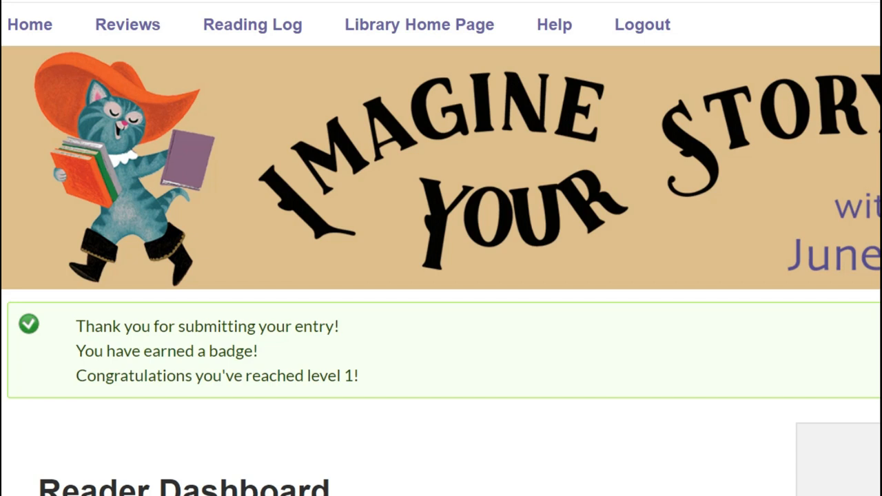
pyautogui.scroll(-3)
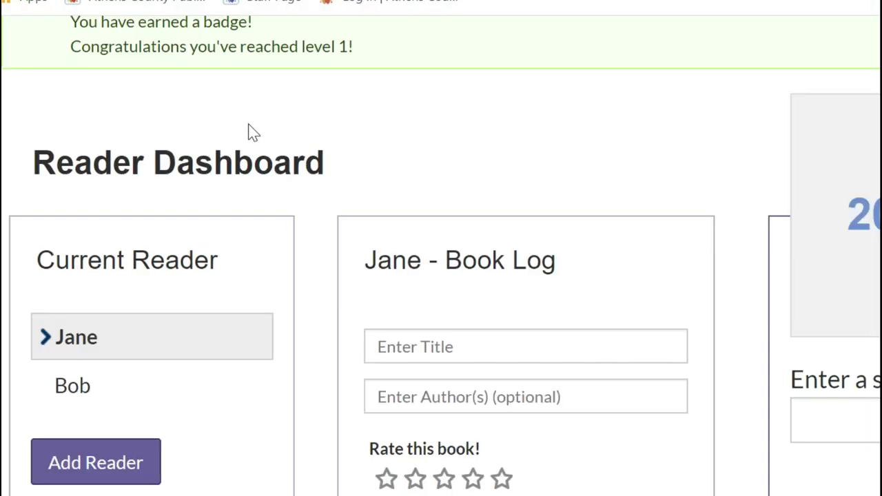
pyautogui.moveTo(81, 75)
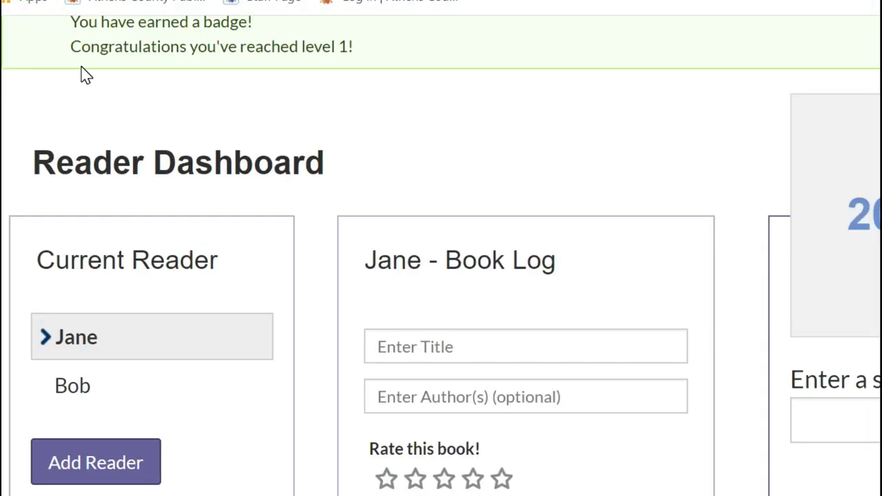
pyautogui.moveTo(365, 96)
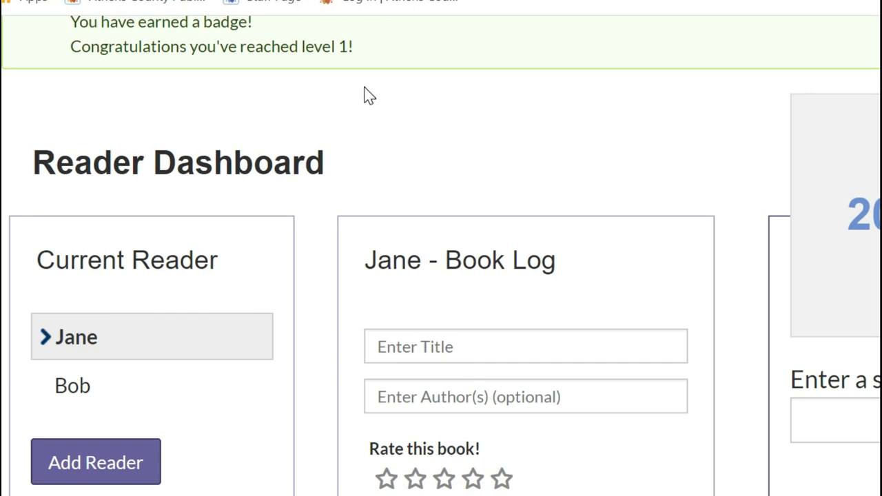
pyautogui.moveTo(424, 62)
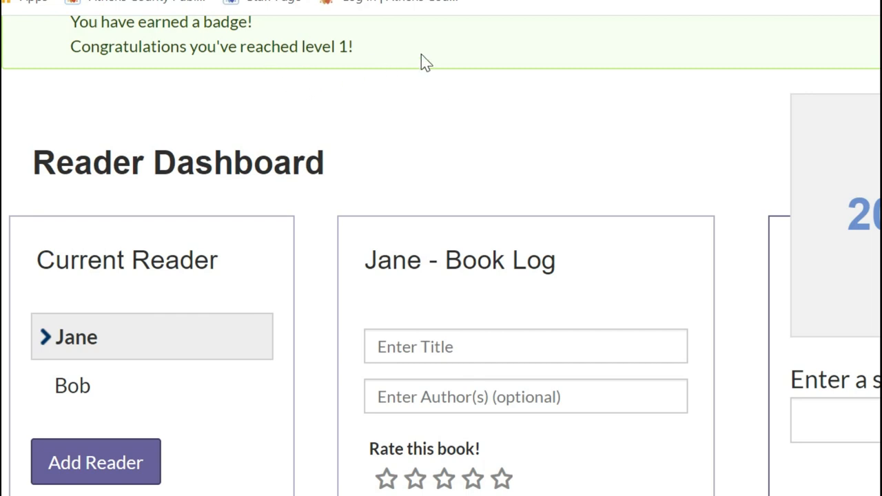
pyautogui.scroll(-3)
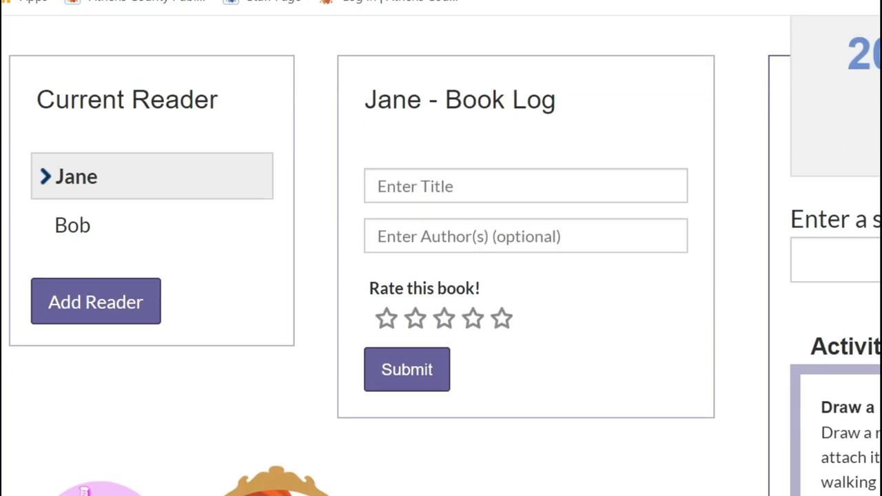
pyautogui.scroll(-3)
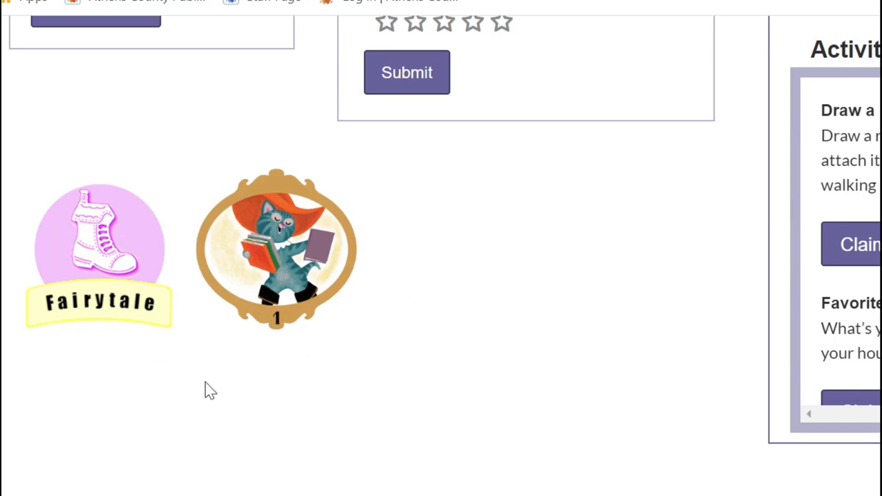
pyautogui.moveTo(342, 300)
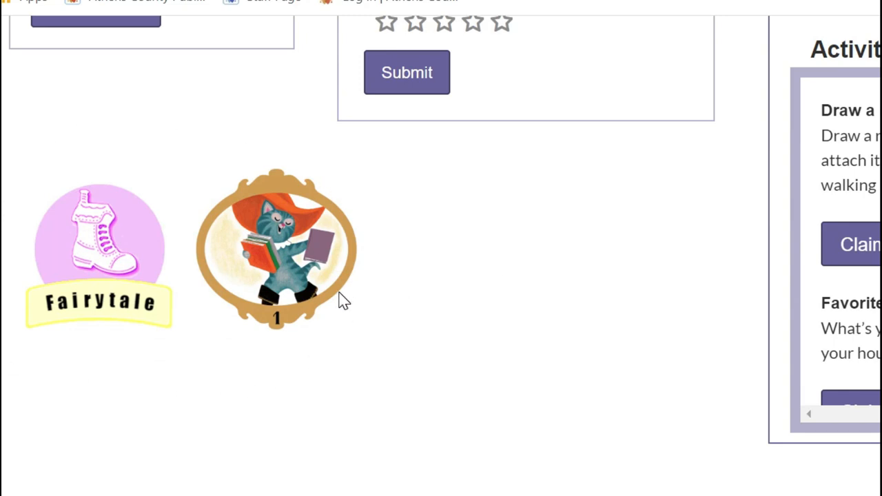
pyautogui.moveTo(6, 306)
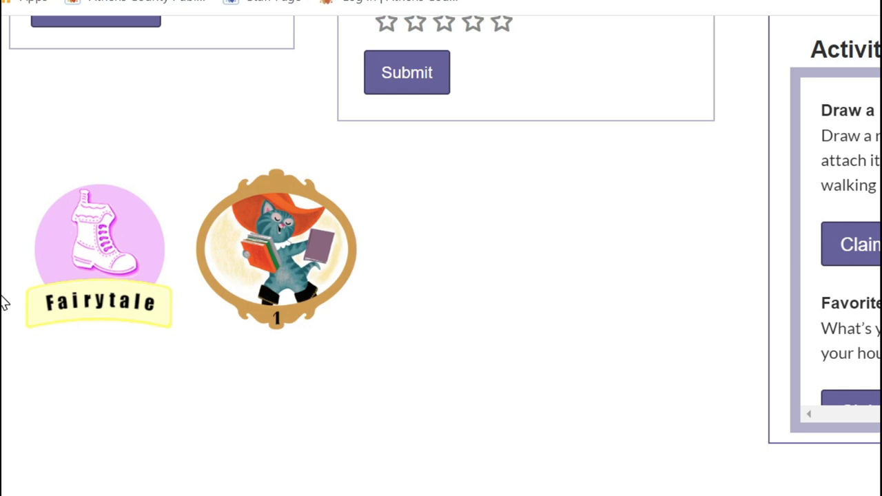
pyautogui.moveTo(411, 310)
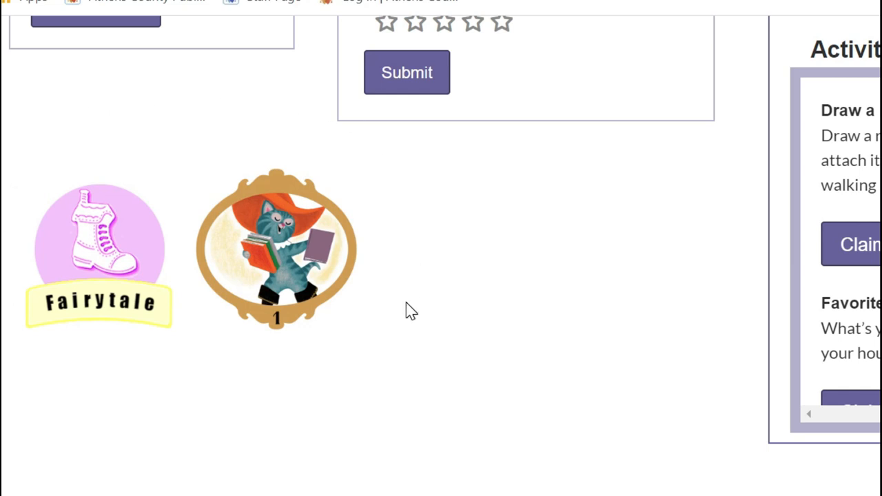
pyautogui.scroll(-3)
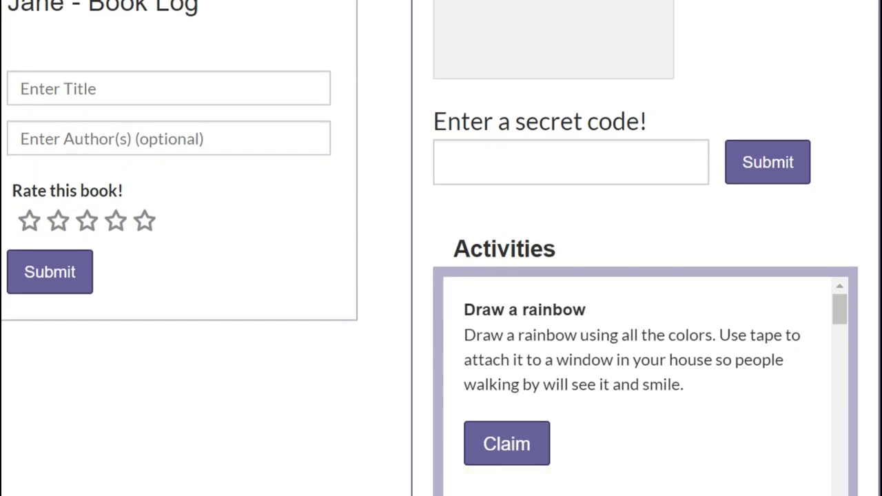
# Claim the Attend a virtual program activity from the Activities list for Jane.
pyautogui.scroll(-3)
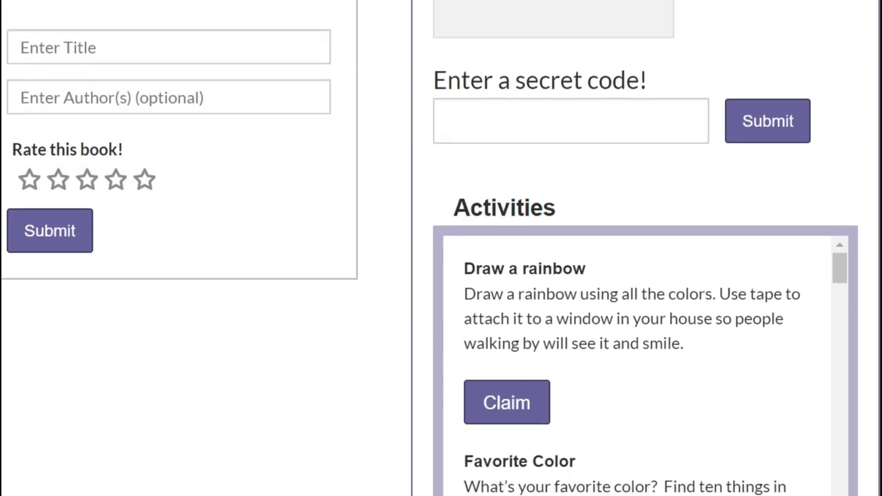
pyautogui.scroll(-3)
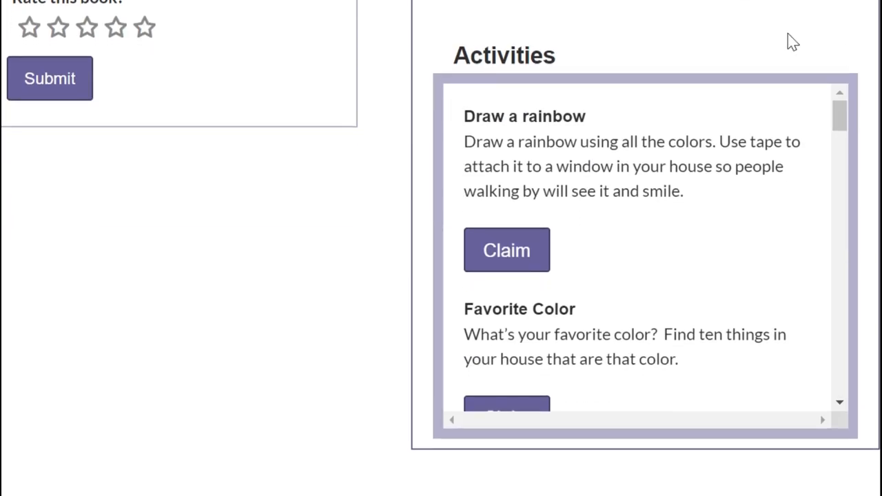
pyautogui.moveTo(596, 52)
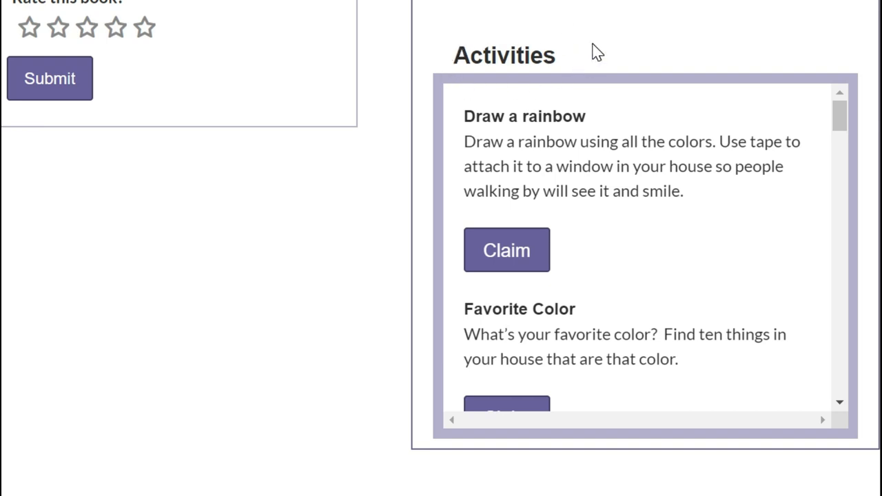
pyautogui.moveTo(844, 113)
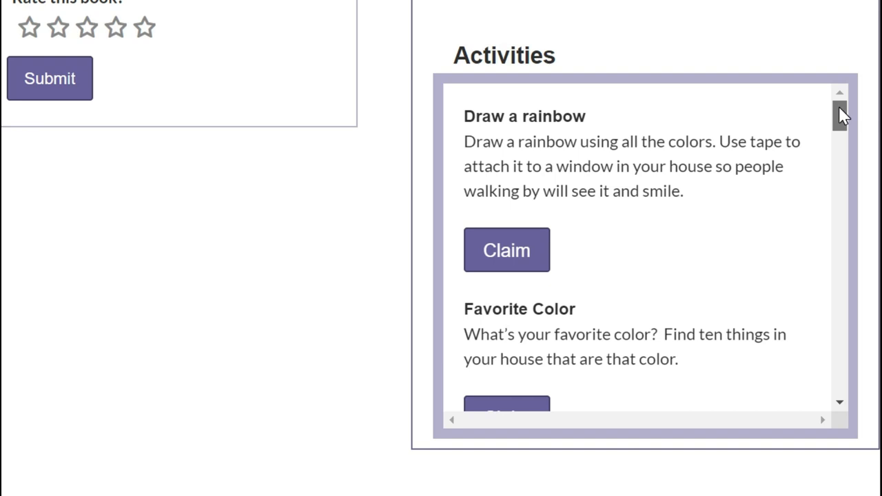
pyautogui.scroll(-3)
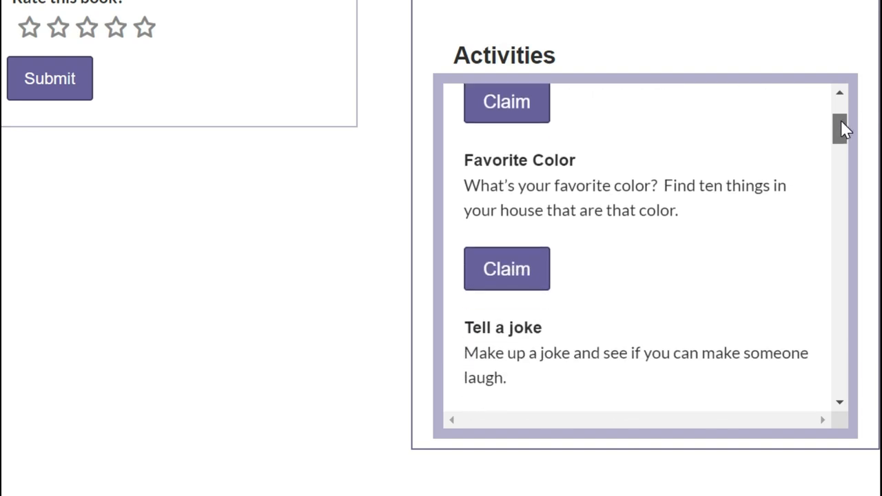
pyautogui.scroll(-3)
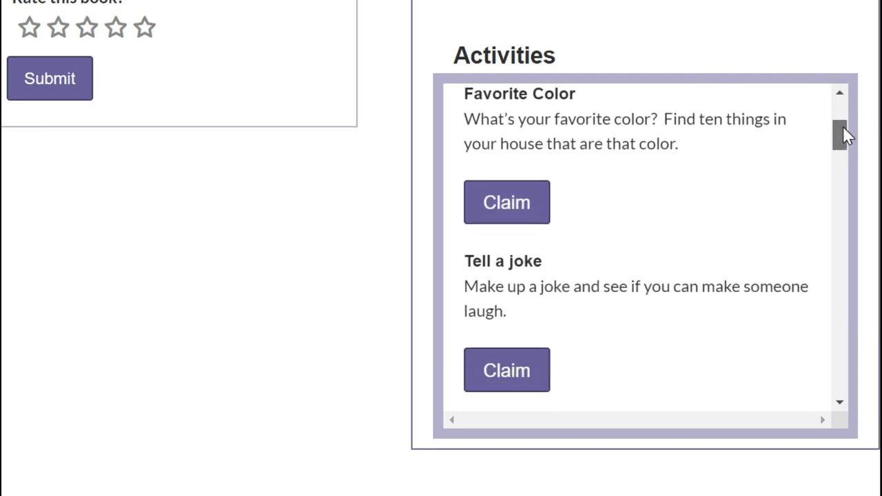
pyautogui.scroll(-3)
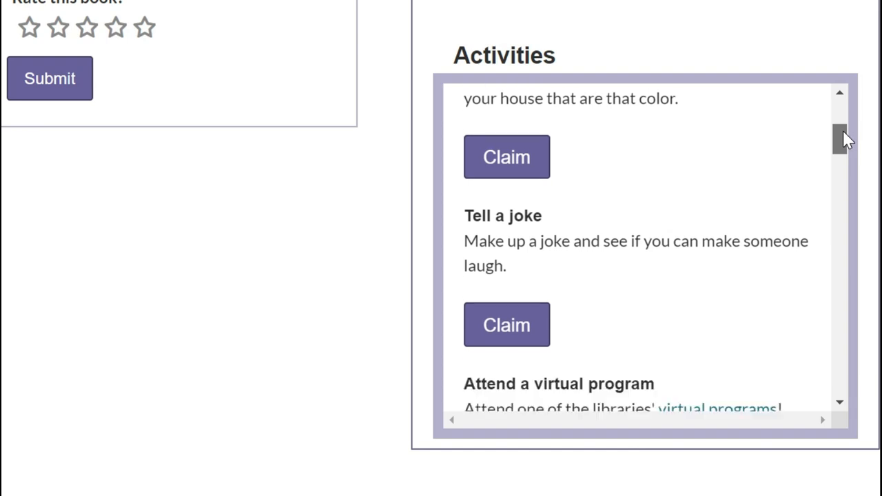
pyautogui.scroll(-3)
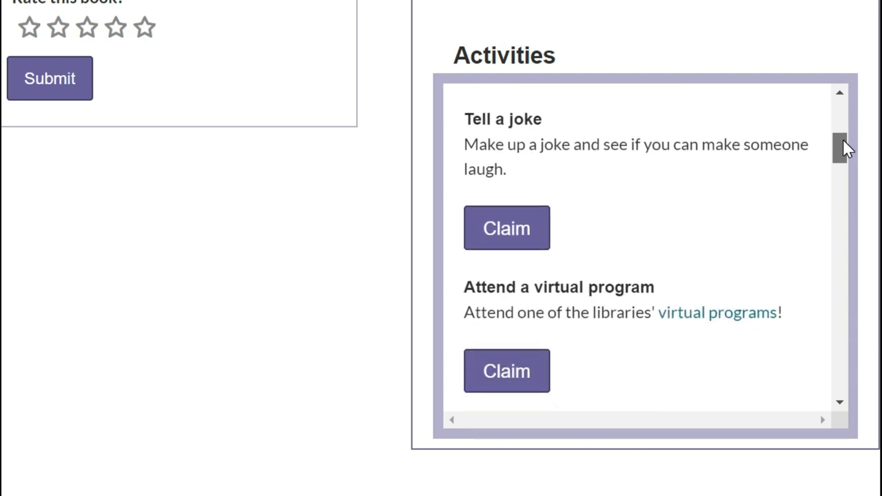
pyautogui.scroll(-3)
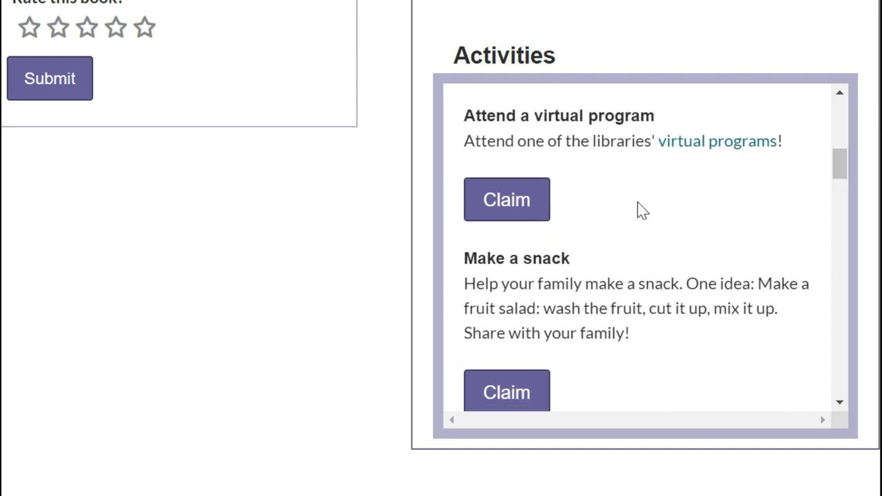
pyautogui.moveTo(517, 206)
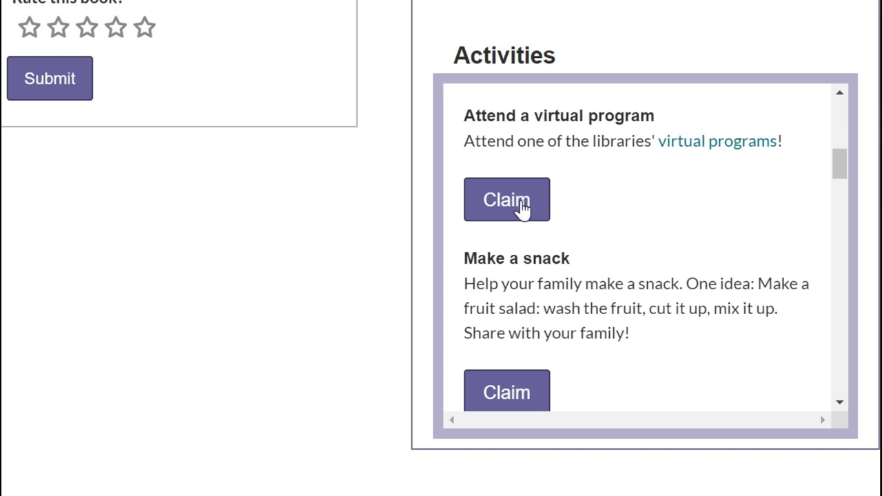
pyautogui.click(507, 200)
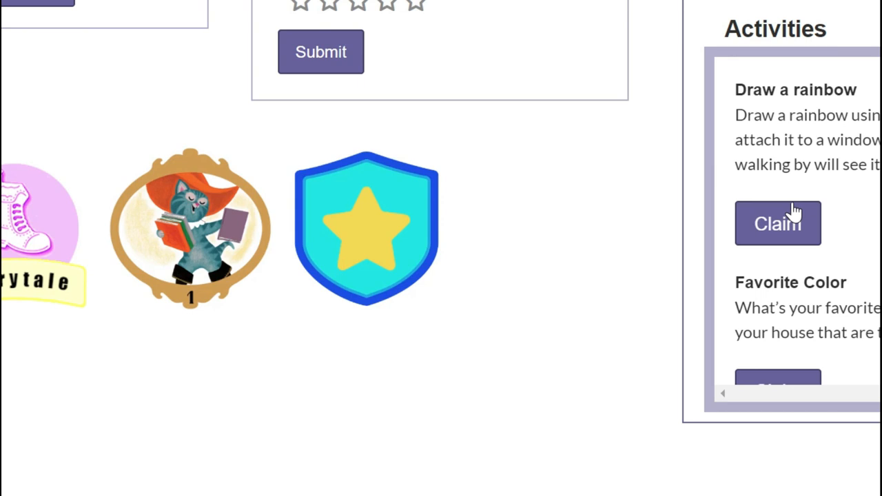
pyautogui.moveTo(397, 141)
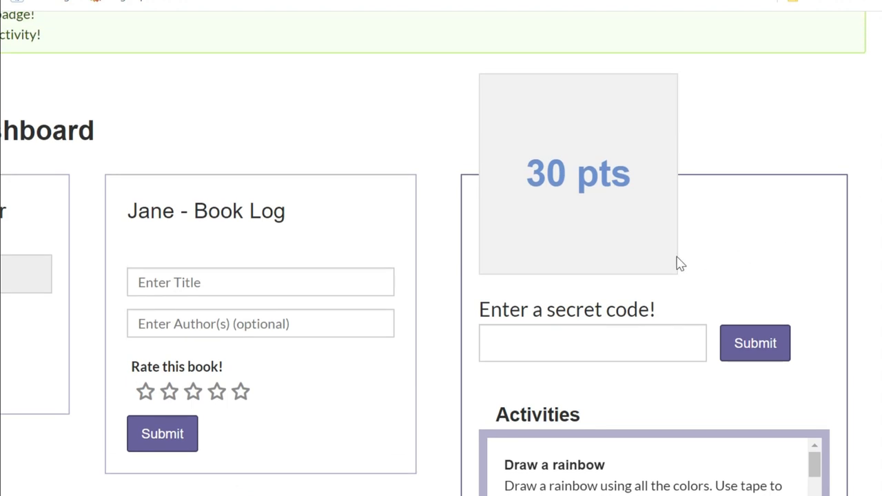
pyautogui.moveTo(556, 298)
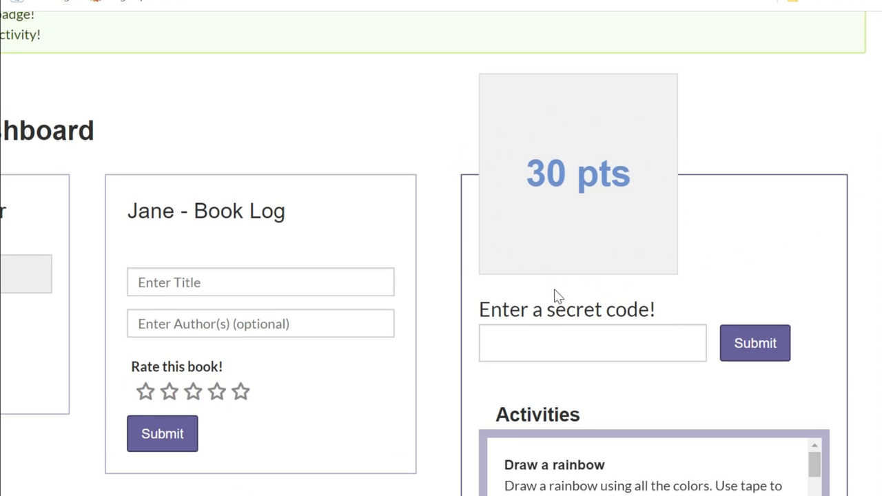
pyautogui.moveTo(664, 258)
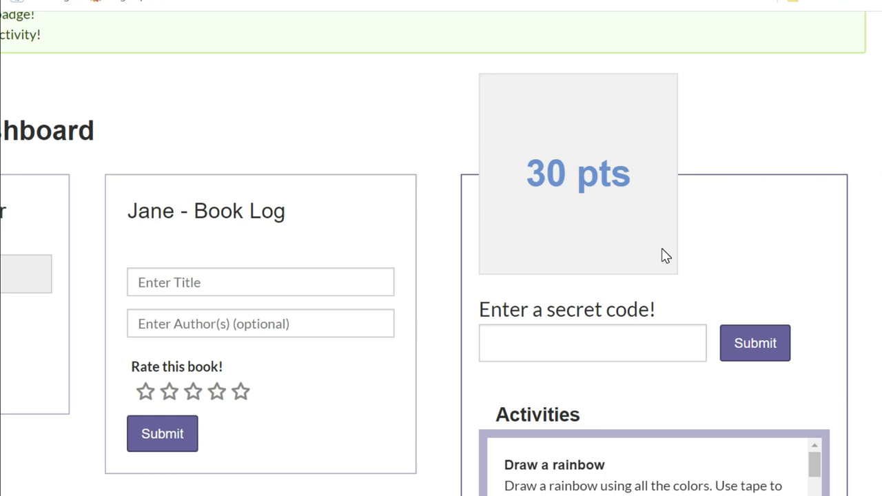
pyautogui.moveTo(509, 284)
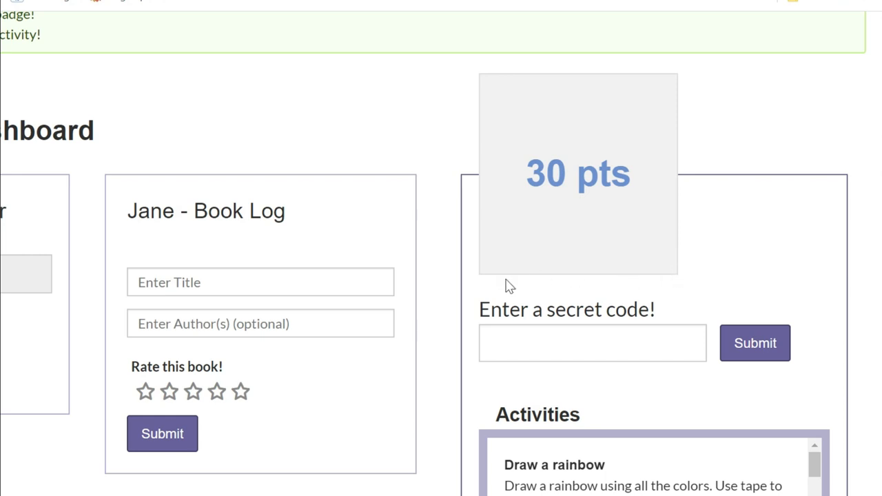
pyautogui.moveTo(493, 343)
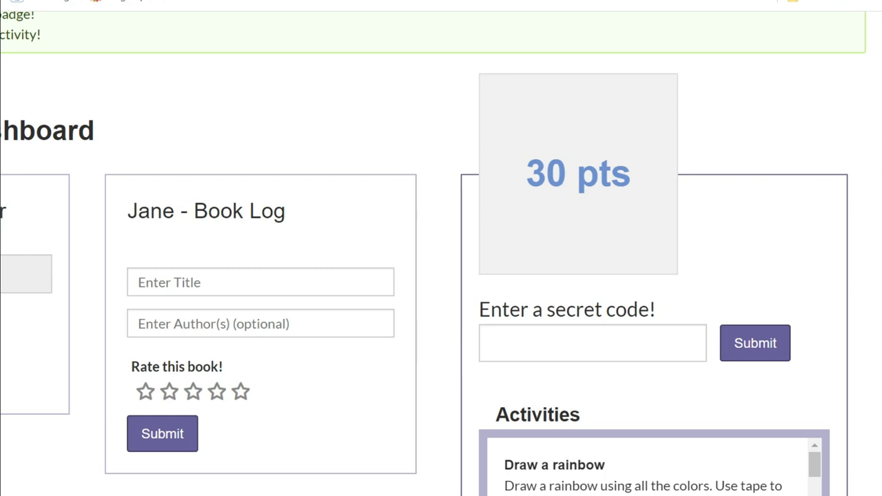
pyautogui.click(593, 342)
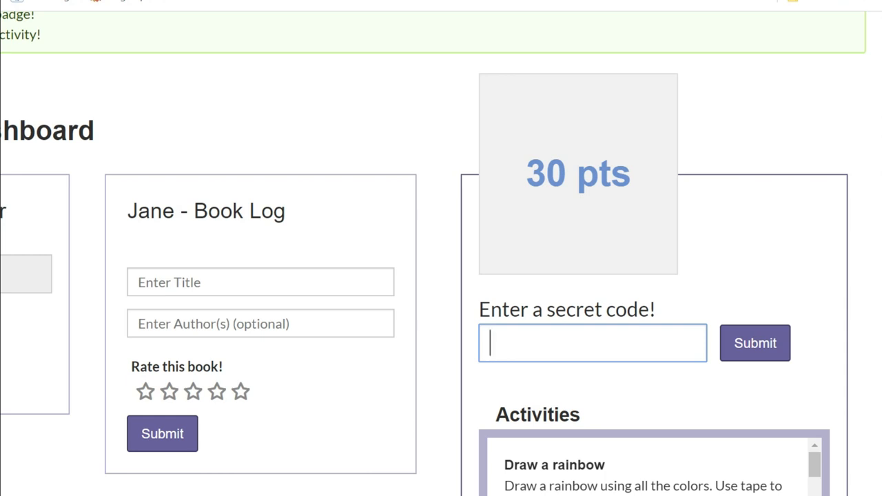
pyautogui.write('SUMMER20')
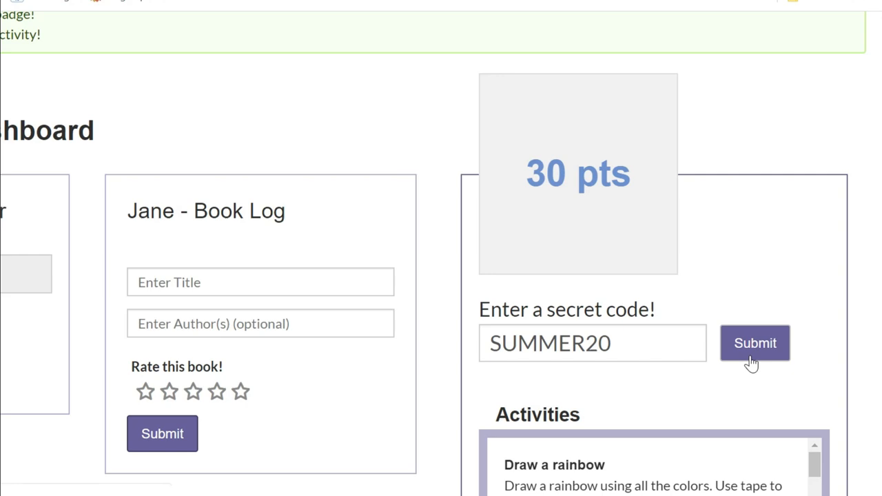
pyautogui.click(756, 342)
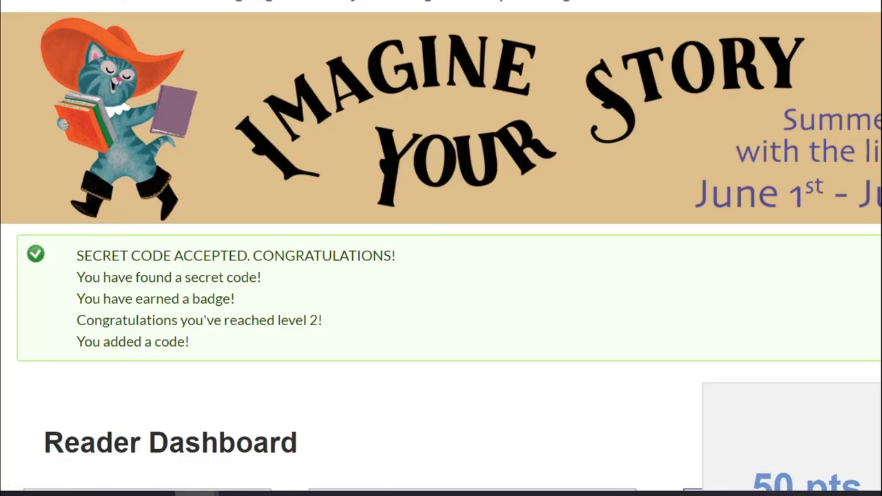
pyautogui.moveTo(344, 368)
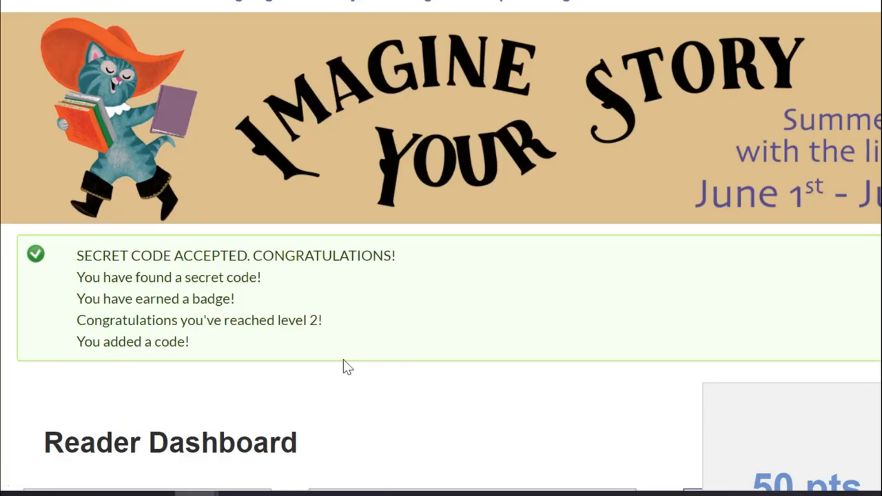
pyautogui.moveTo(278, 350)
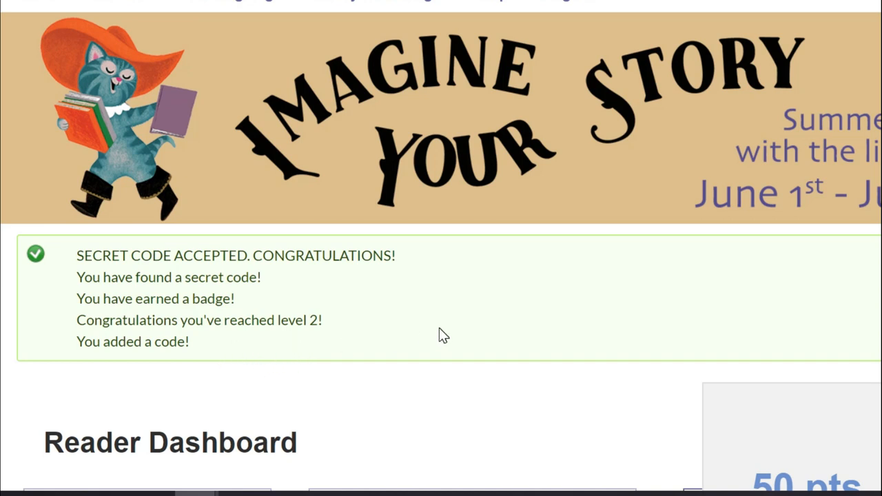
# Scroll the dashboard to view Jane's 50 pts total and her five badges, including Secret Code and Level 2.
pyautogui.scroll(-3)
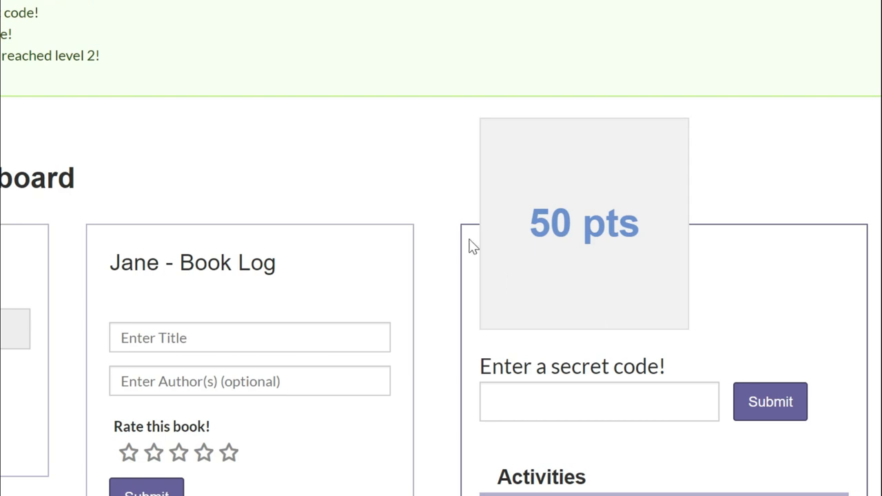
pyautogui.moveTo(672, 218)
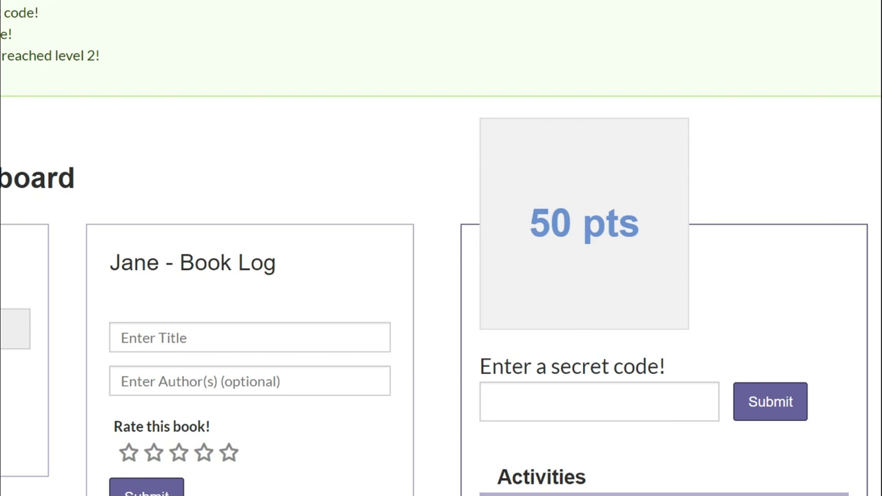
pyautogui.scroll(-3)
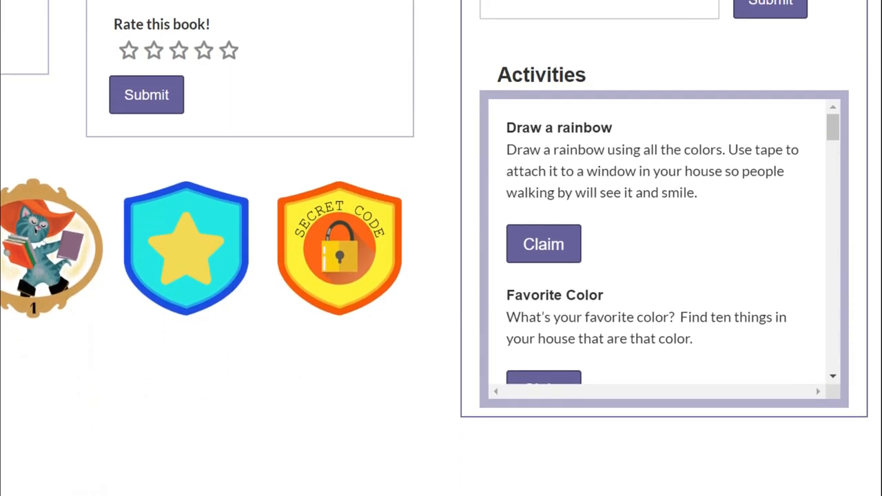
pyautogui.moveTo(375, 344)
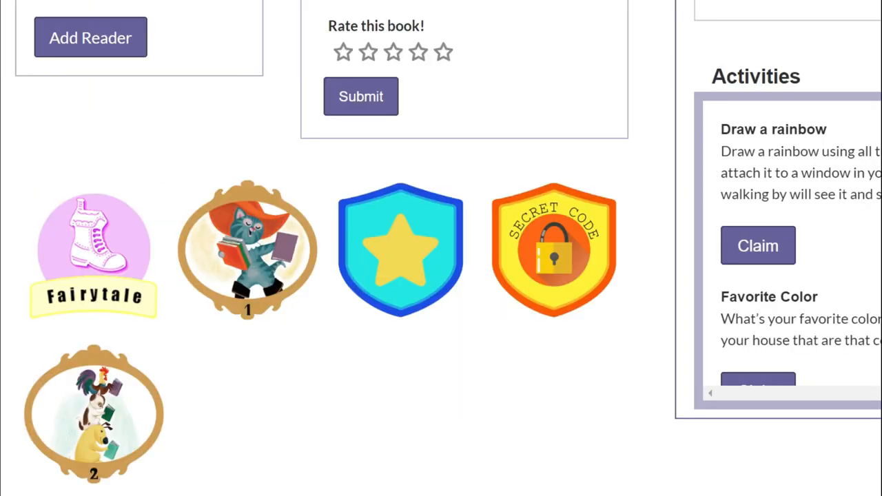
pyautogui.scroll(-3)
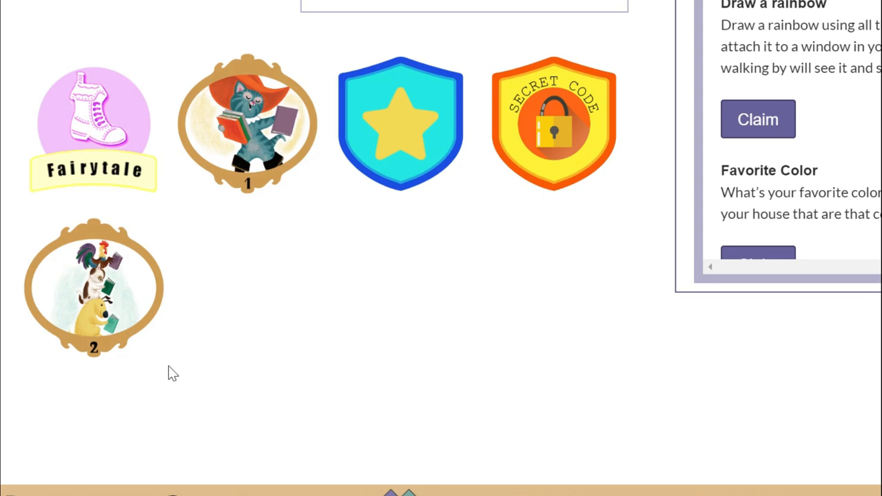
pyautogui.moveTo(674, 367)
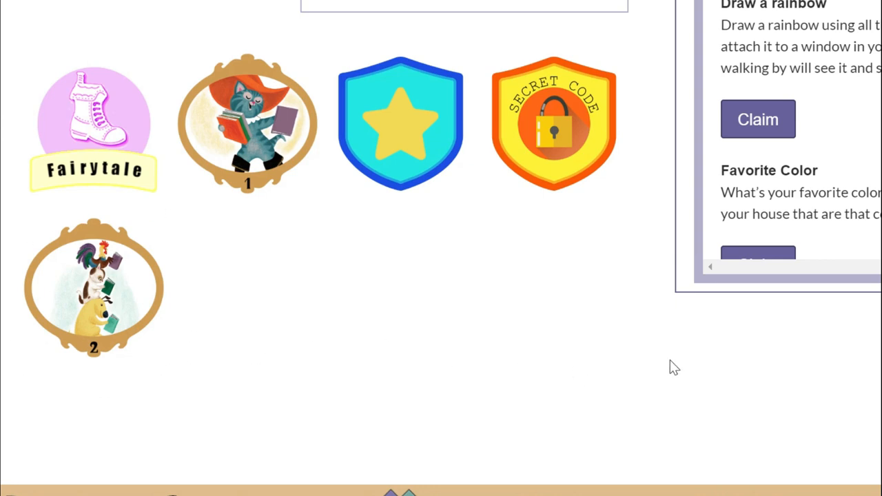
pyautogui.scroll(-3)
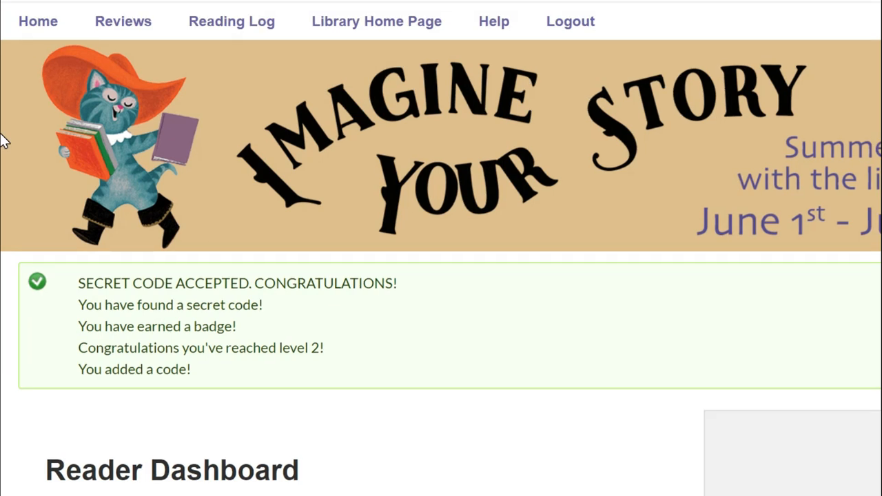
pyautogui.moveTo(291, 140)
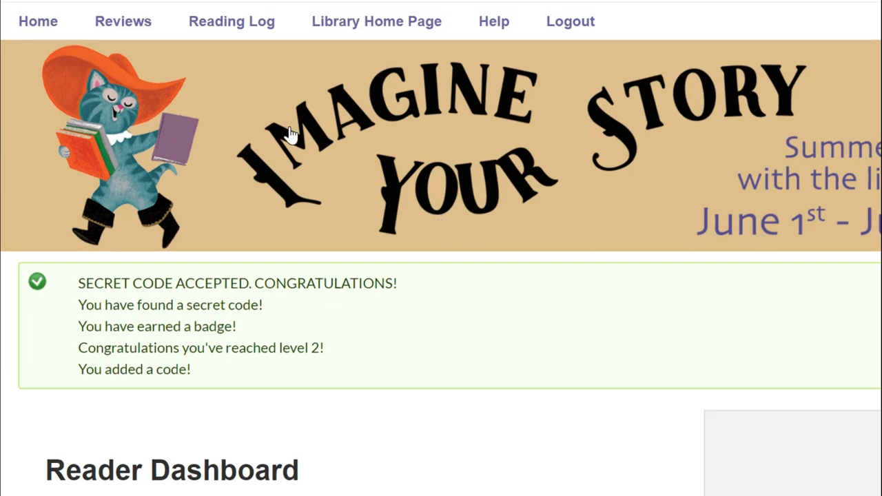
pyautogui.moveTo(136, 24)
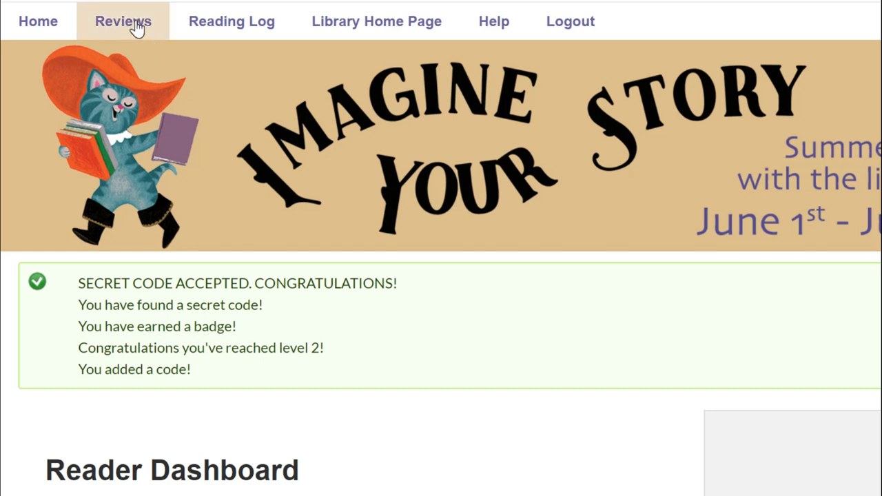
# Go to the Book Reviews page and look through the empty Create Review form.
pyautogui.click(122, 20)
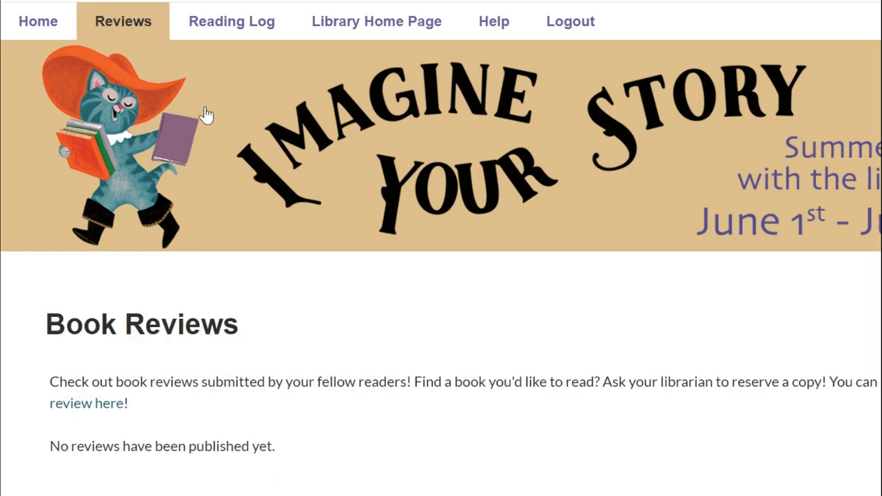
pyautogui.scroll(-3)
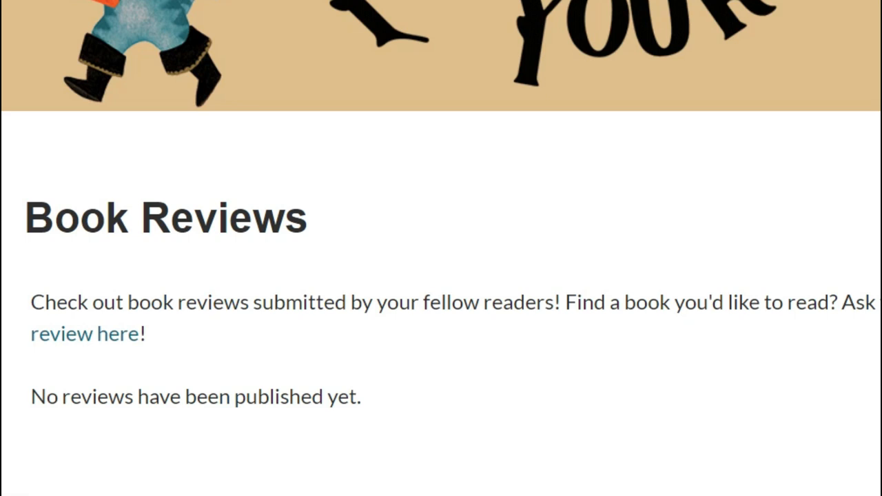
pyautogui.scroll(-3)
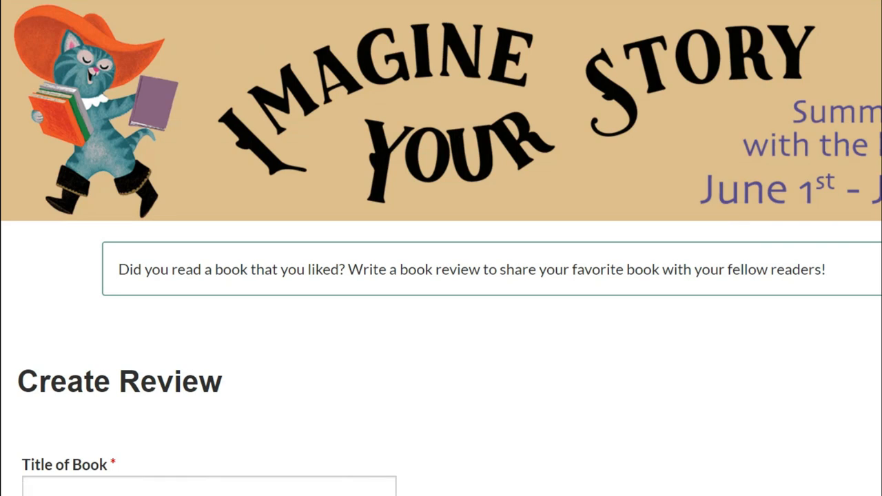
pyautogui.scroll(-3)
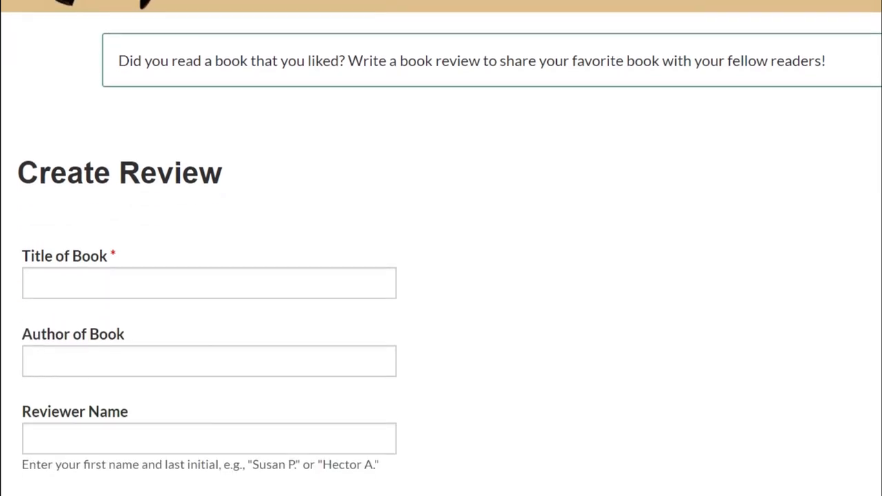
pyautogui.scroll(-3)
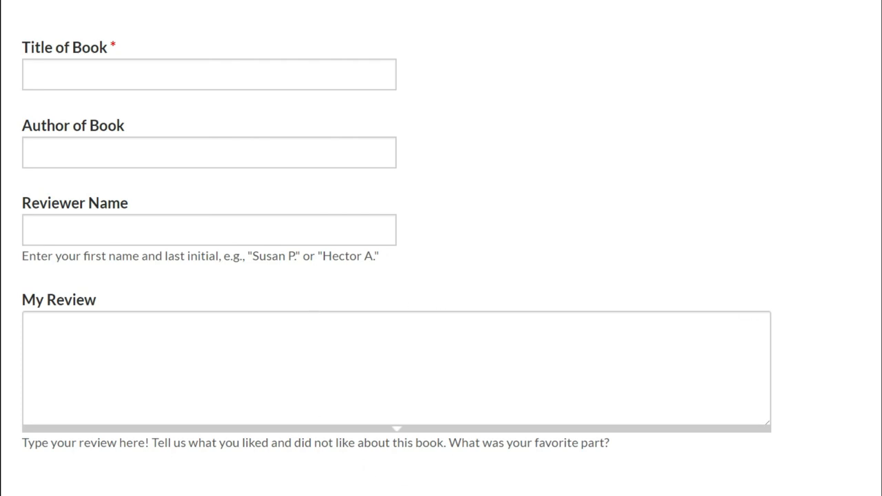
pyautogui.scroll(3)
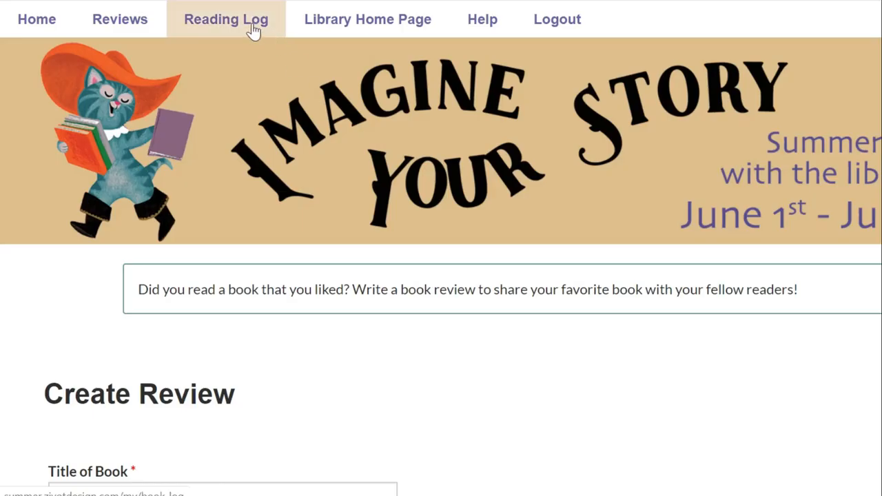
# Go to the Reading Log page listing The Cat in the Hat and Jane's badges.
pyautogui.click(226, 19)
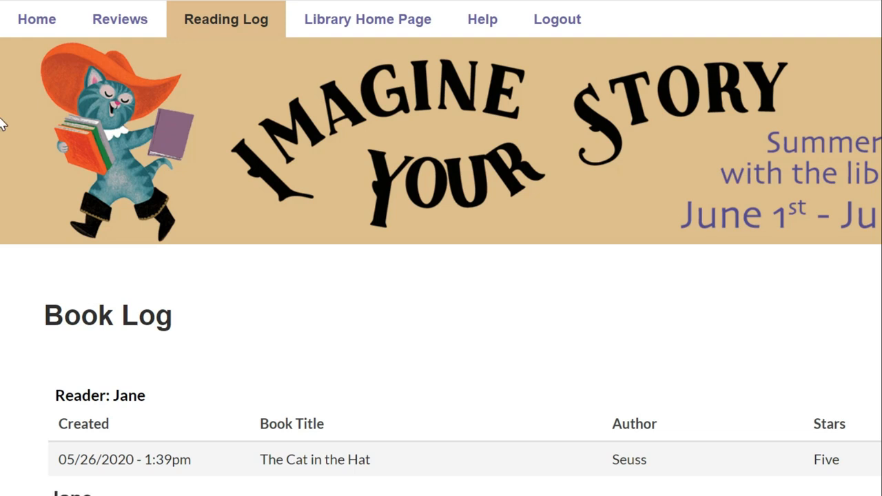
pyautogui.scroll(-3)
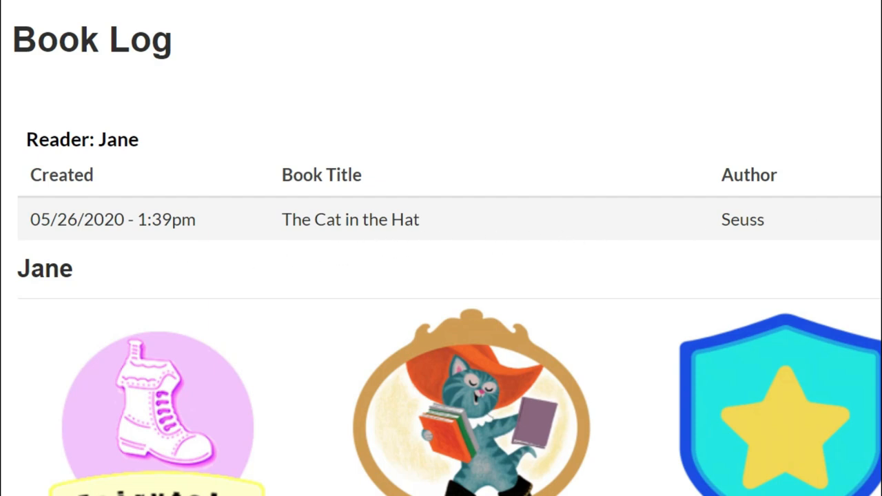
pyautogui.moveTo(108, 264)
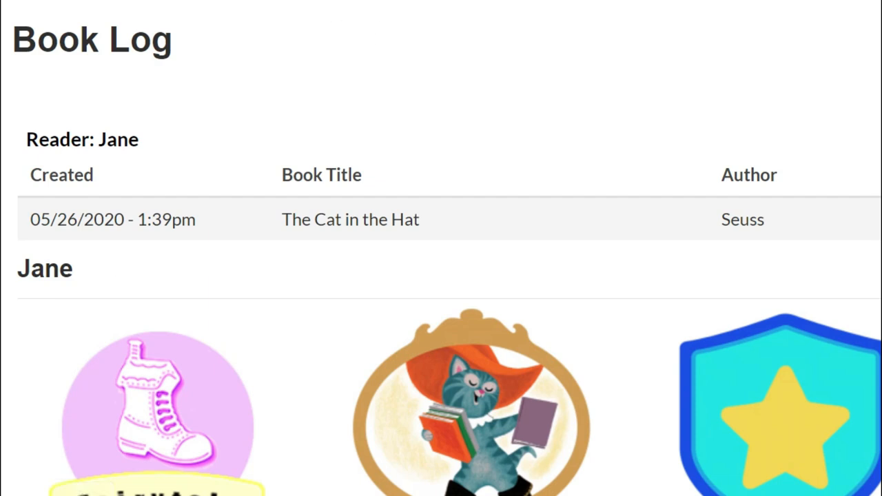
pyautogui.scroll(-3)
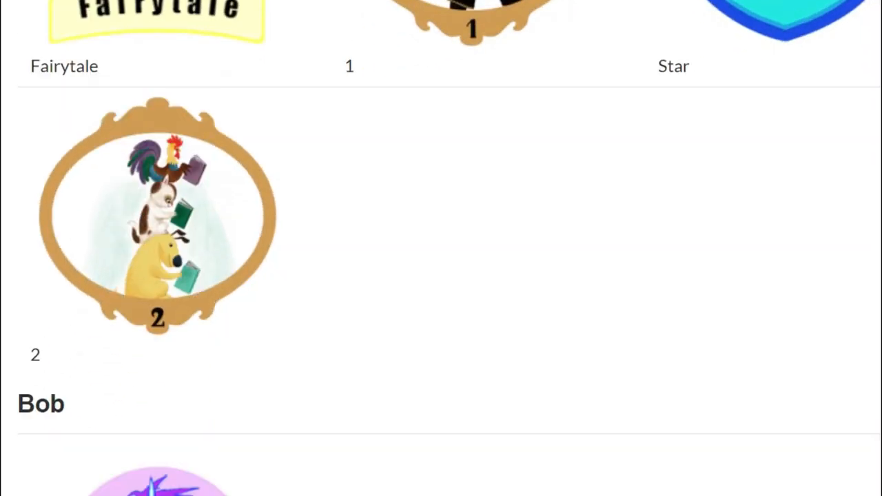